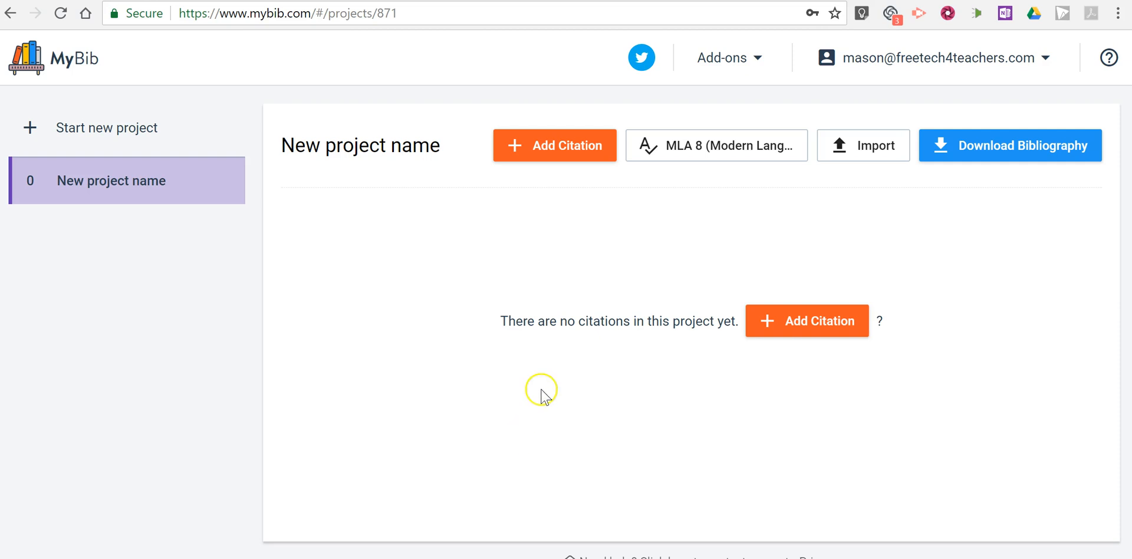
mouse_move(302, 92)
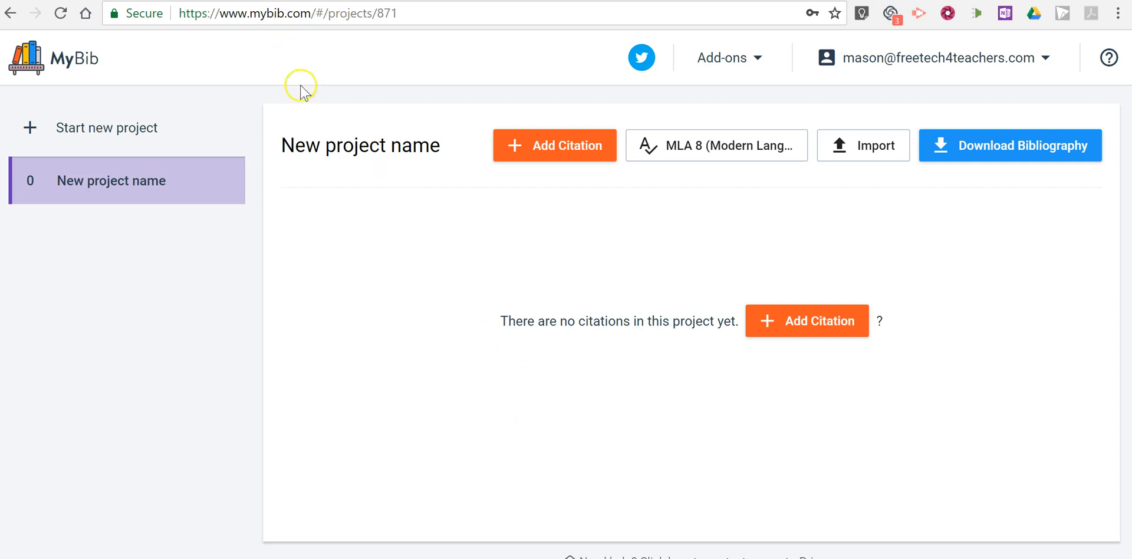
mouse_move(197, 219)
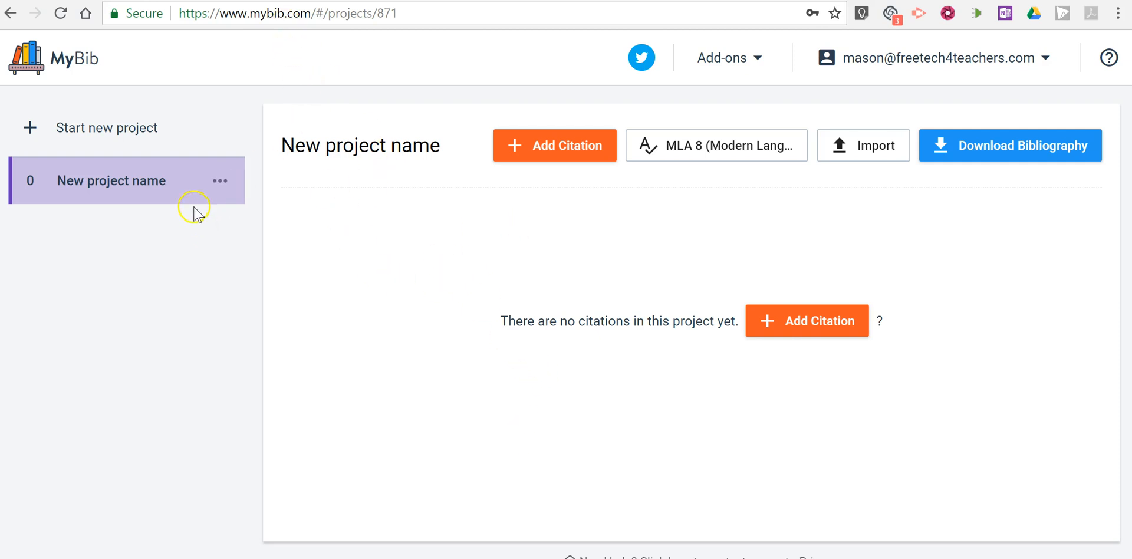
mouse_move(211, 191)
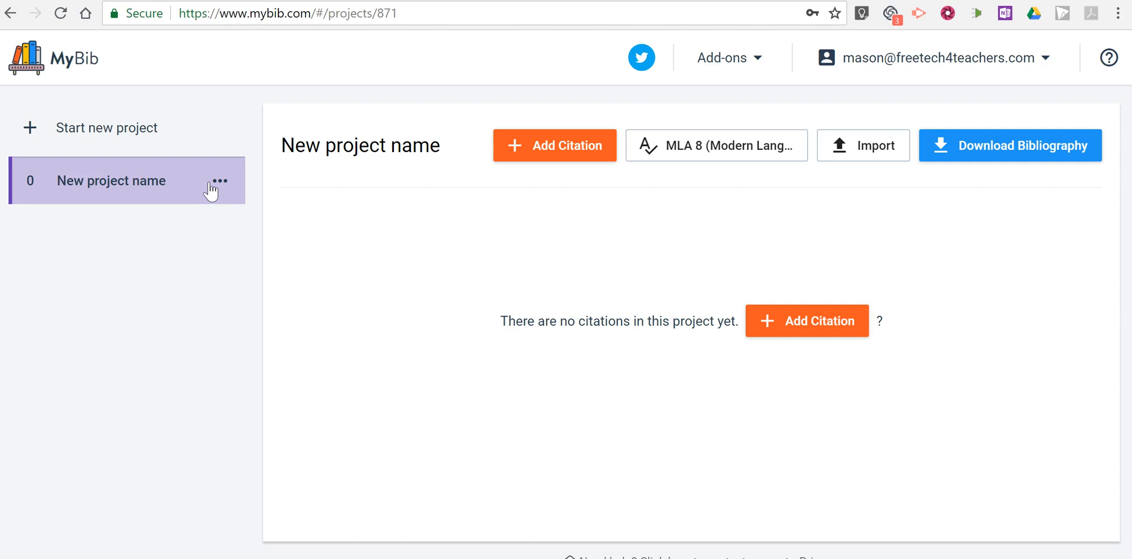
Select the placeholder project title 'New project name' for editing.
click(213, 179)
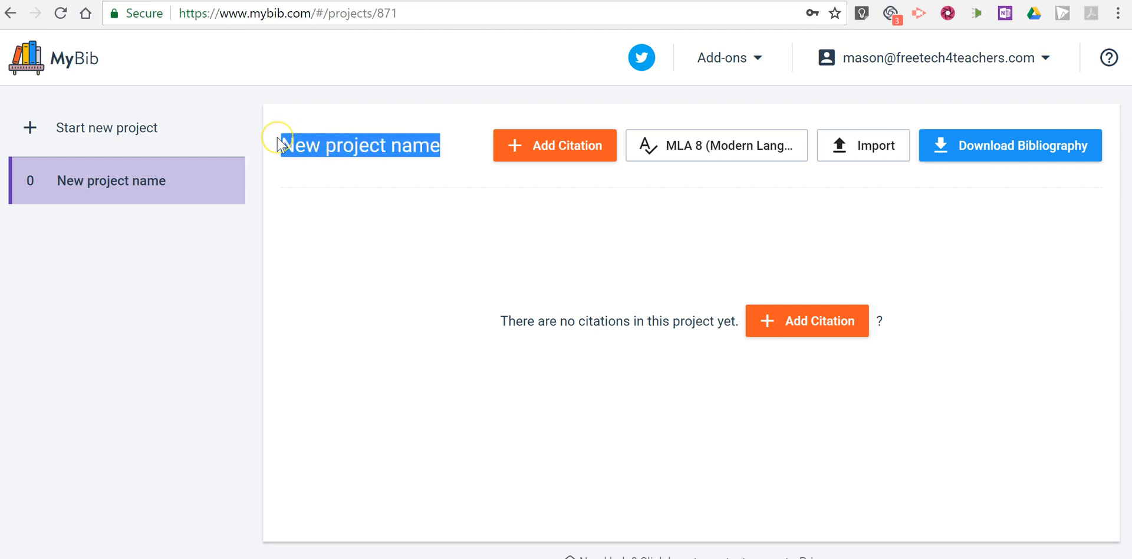
Enter 'My Citations for My Paper' as the project's new title.
text(My)
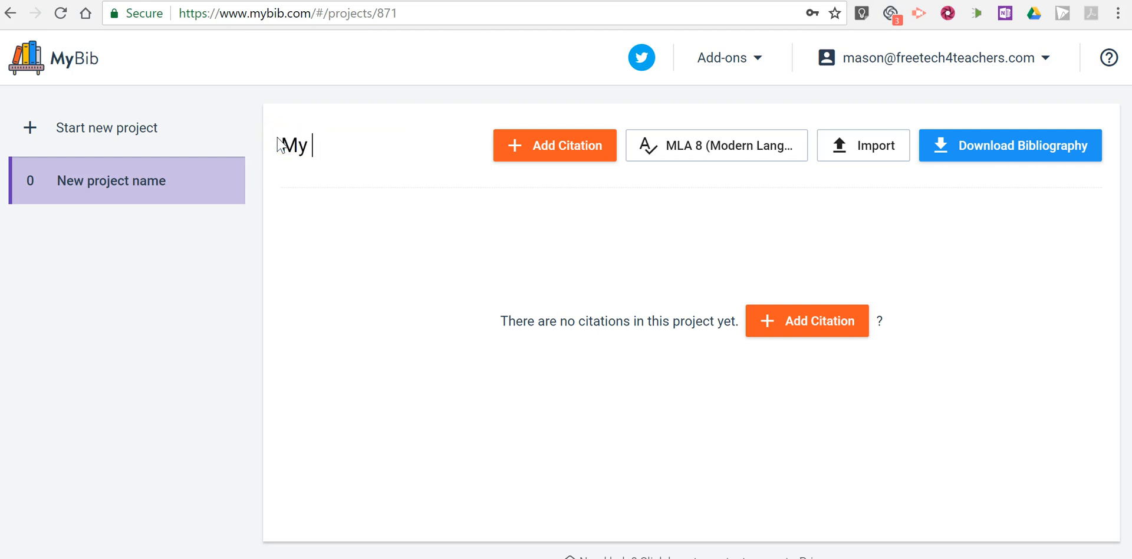
text(Citations for M)
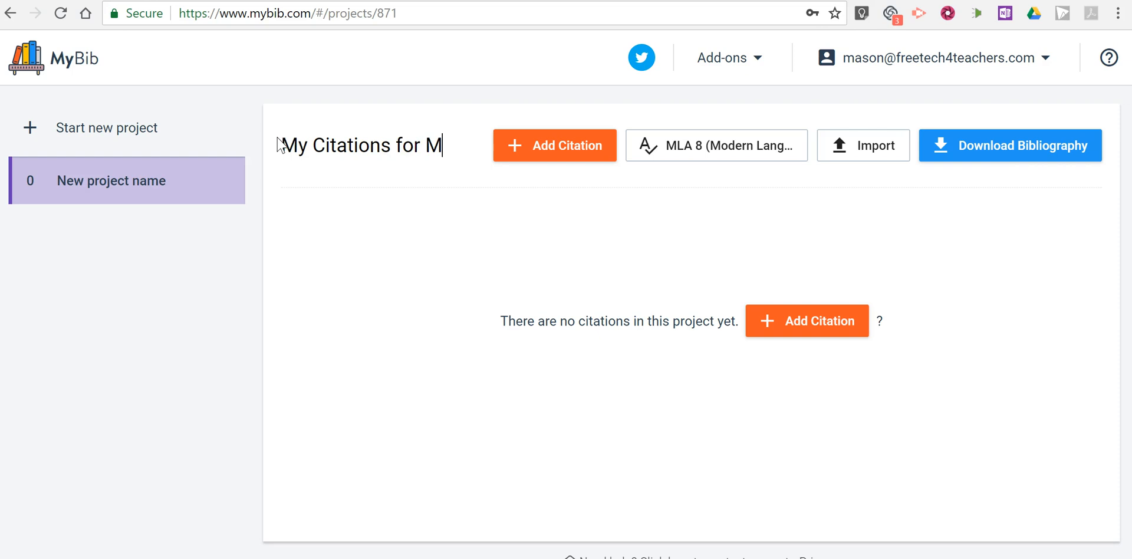
text(y Paper)
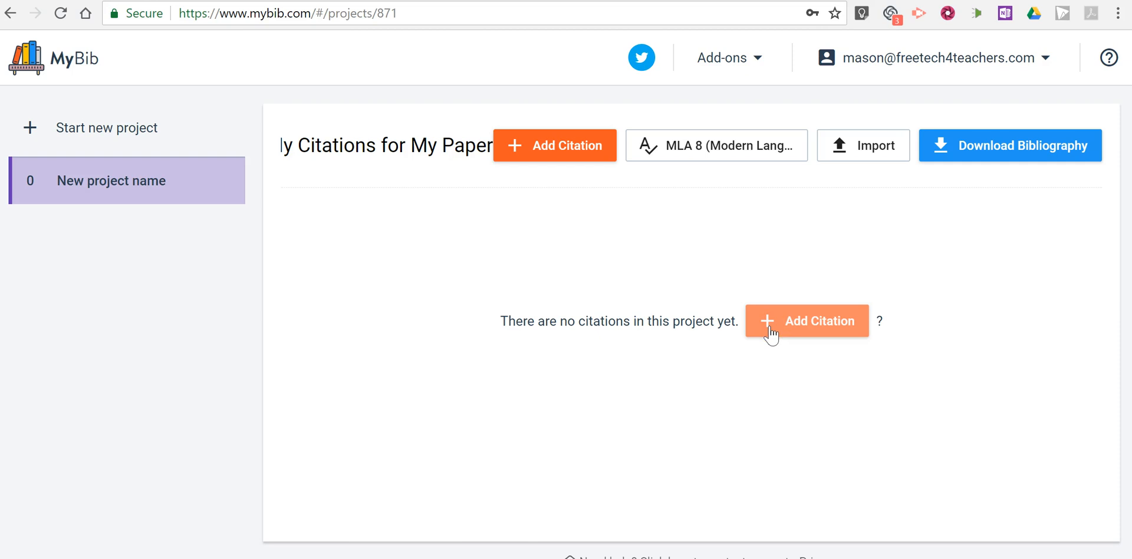
click(716, 145)
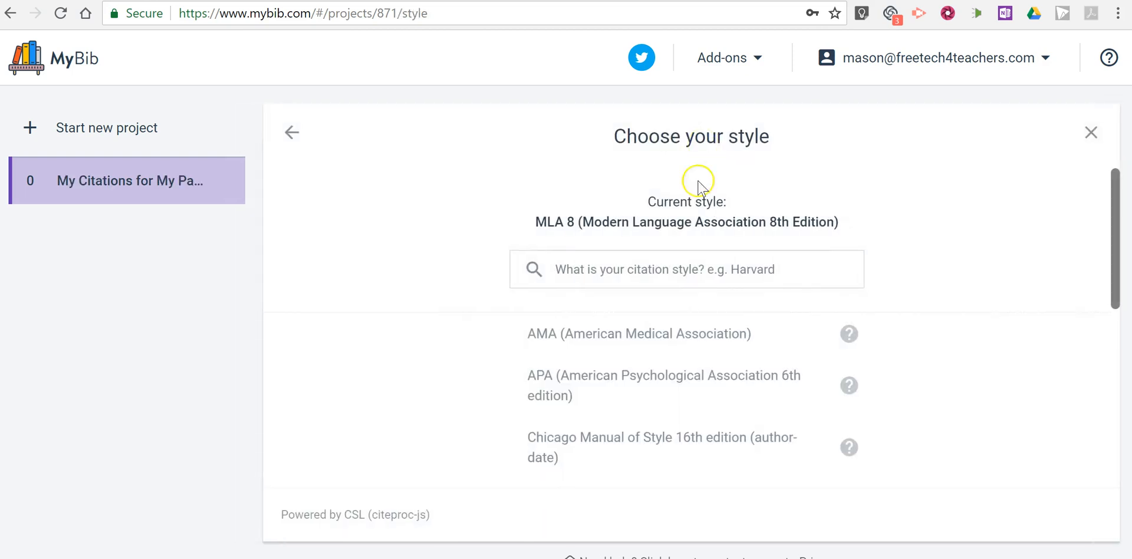
scroll(down, 3)
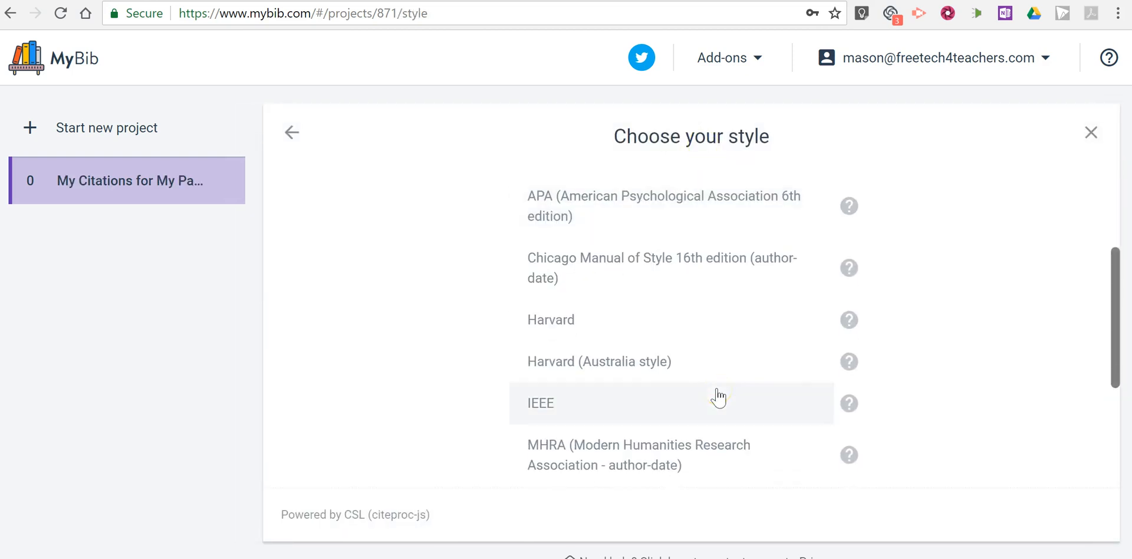
scroll(up, 3)
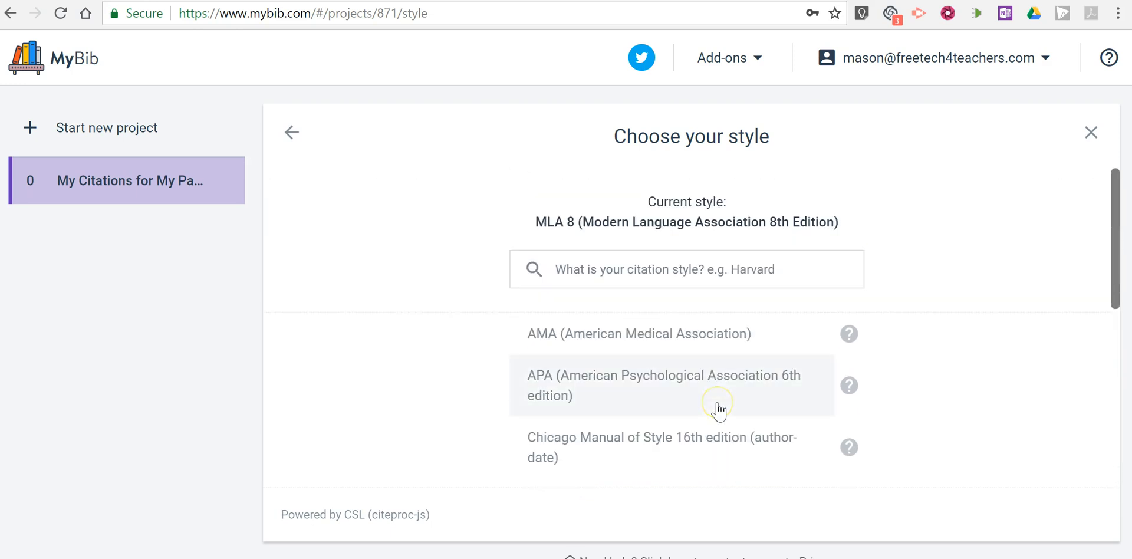
mouse_move(712, 304)
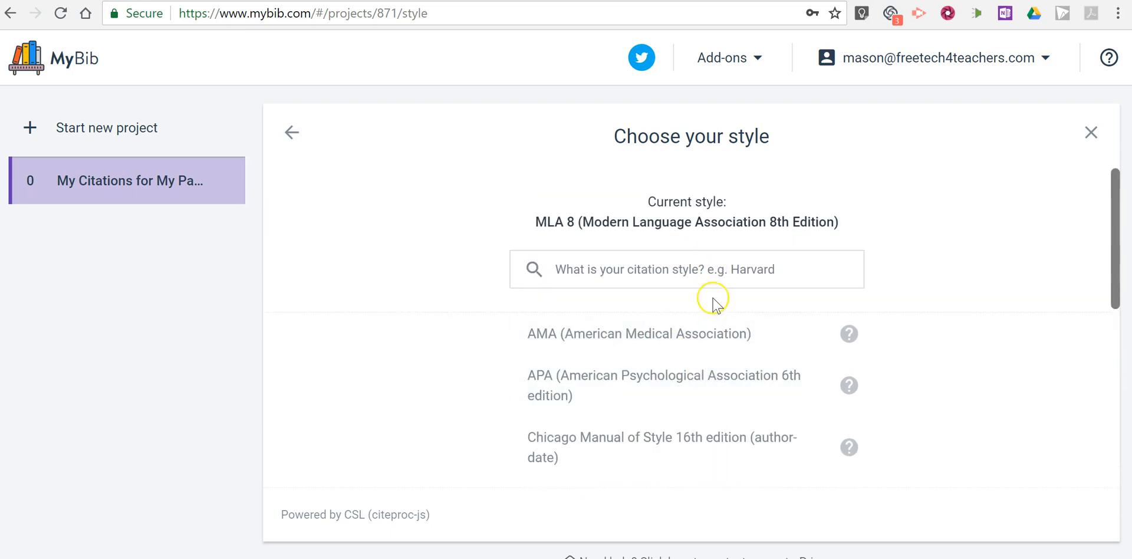
click(290, 133)
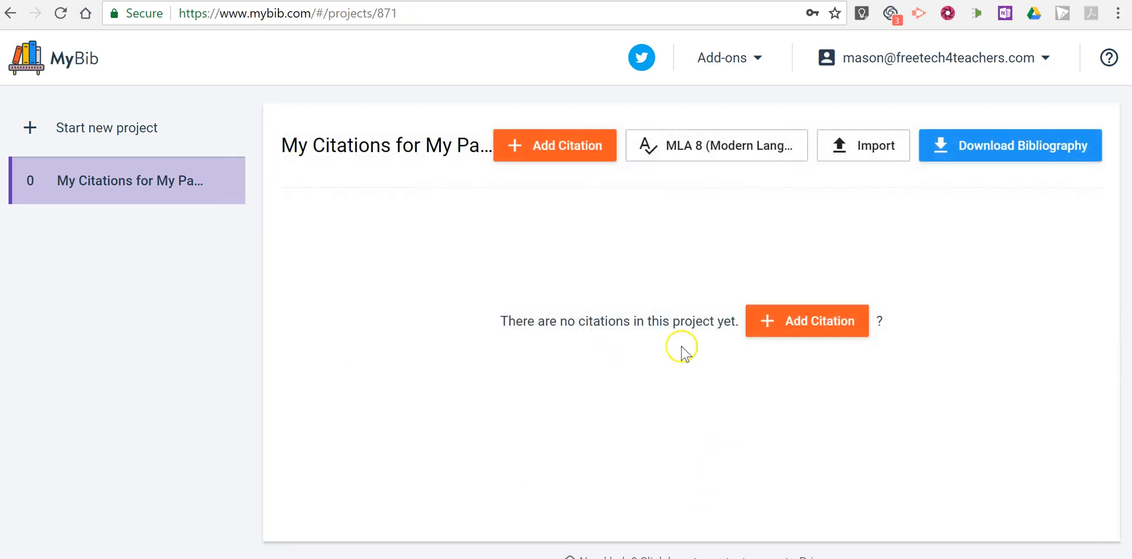
Begin a new citation with Book as its source type, showing the other source types.
click(806, 321)
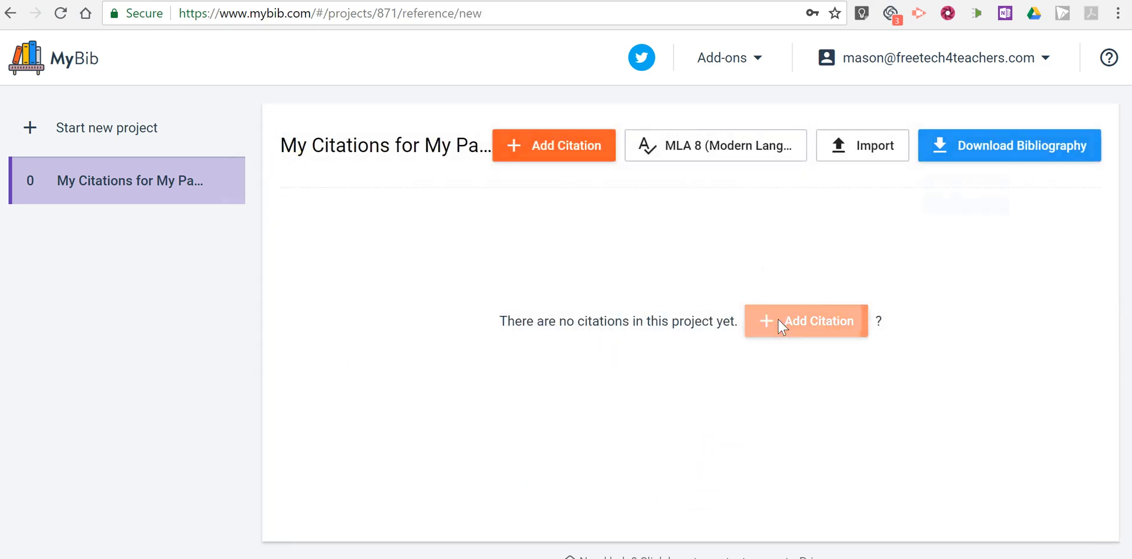
click(805, 321)
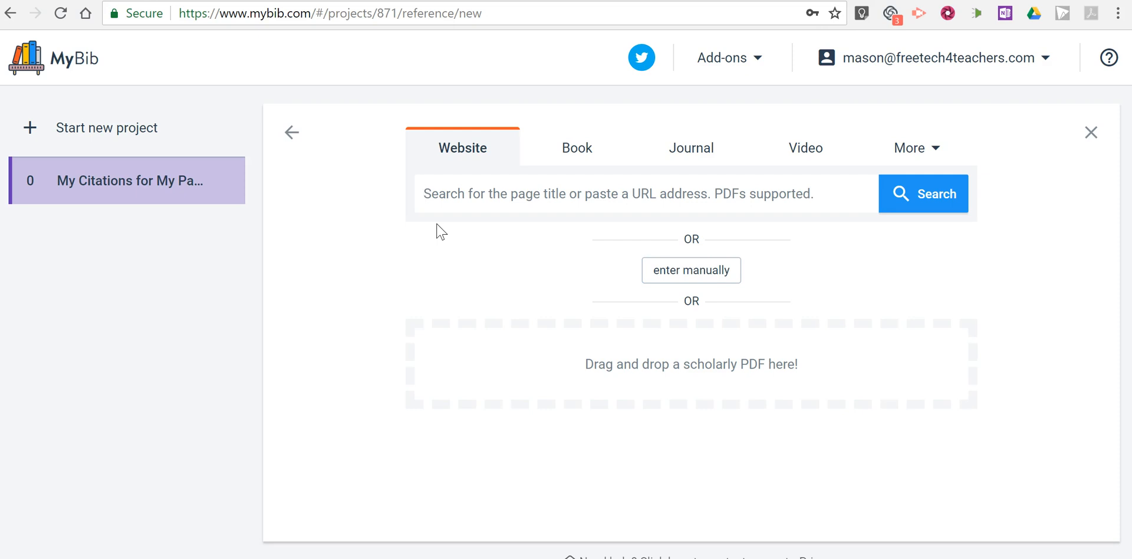
click(577, 147)
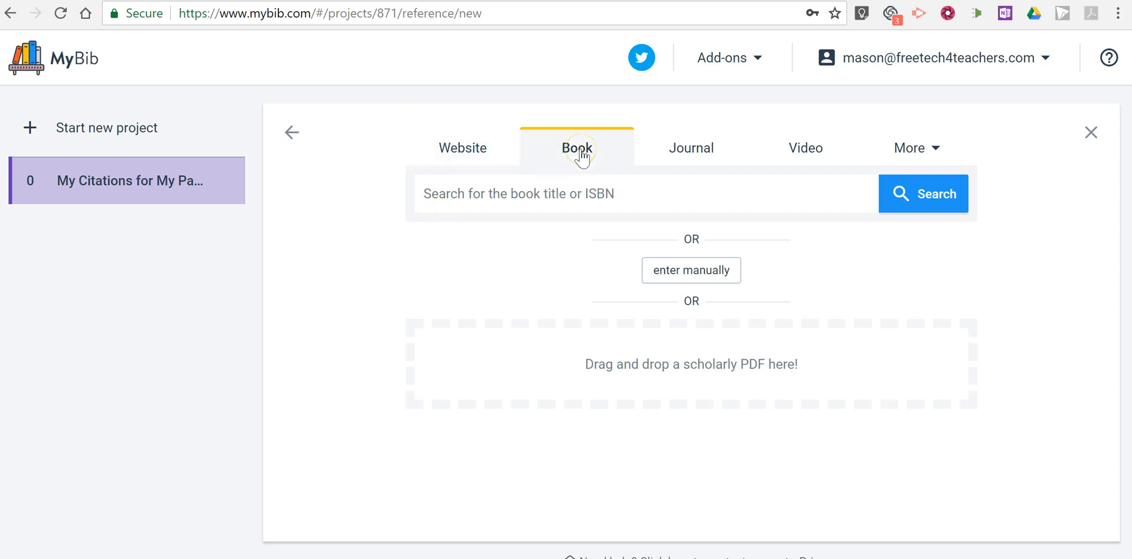
mouse_move(806, 149)
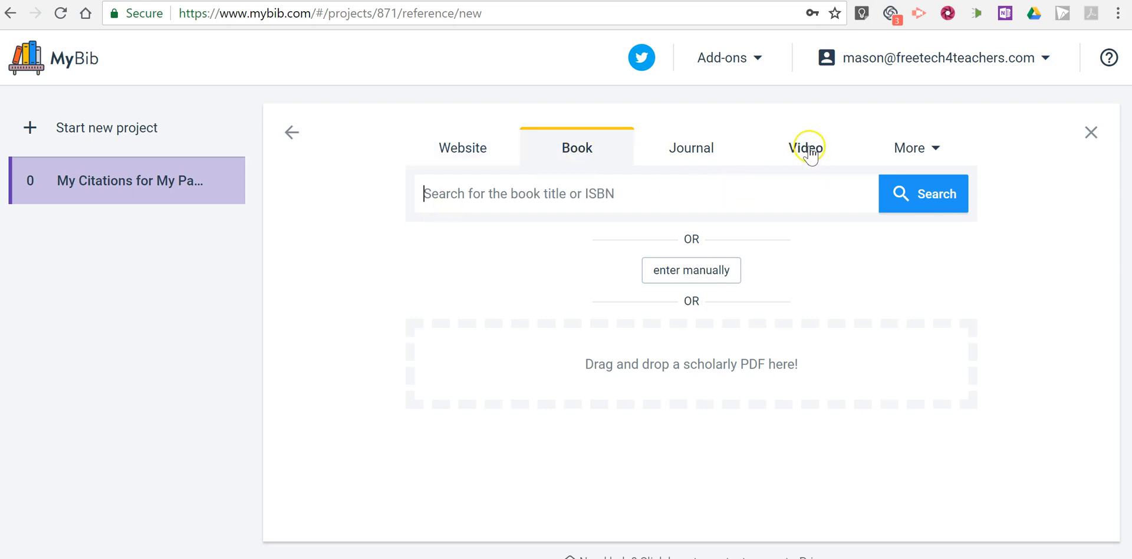
mouse_move(931, 158)
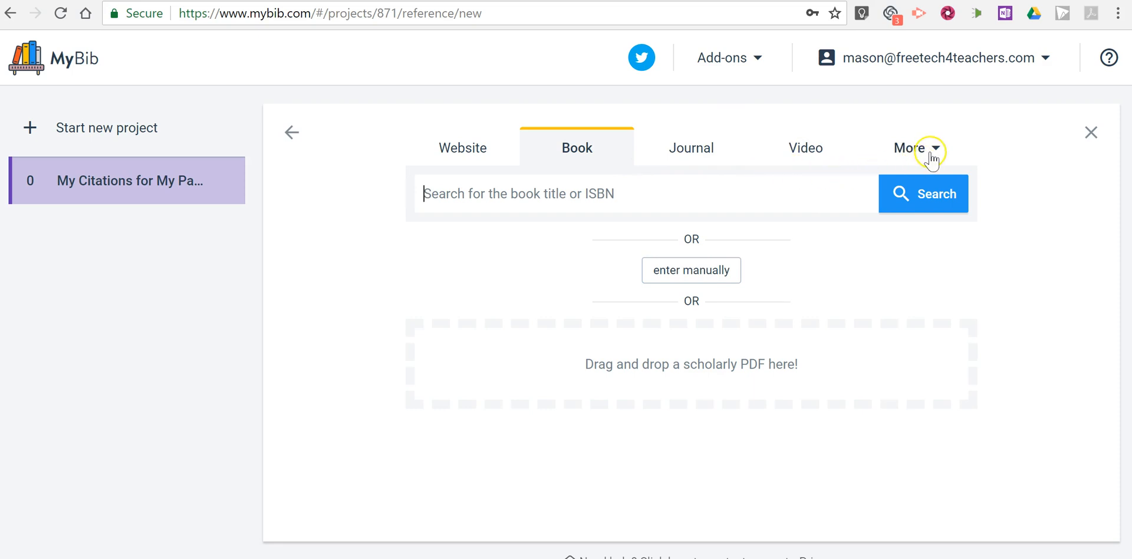
click(911, 149)
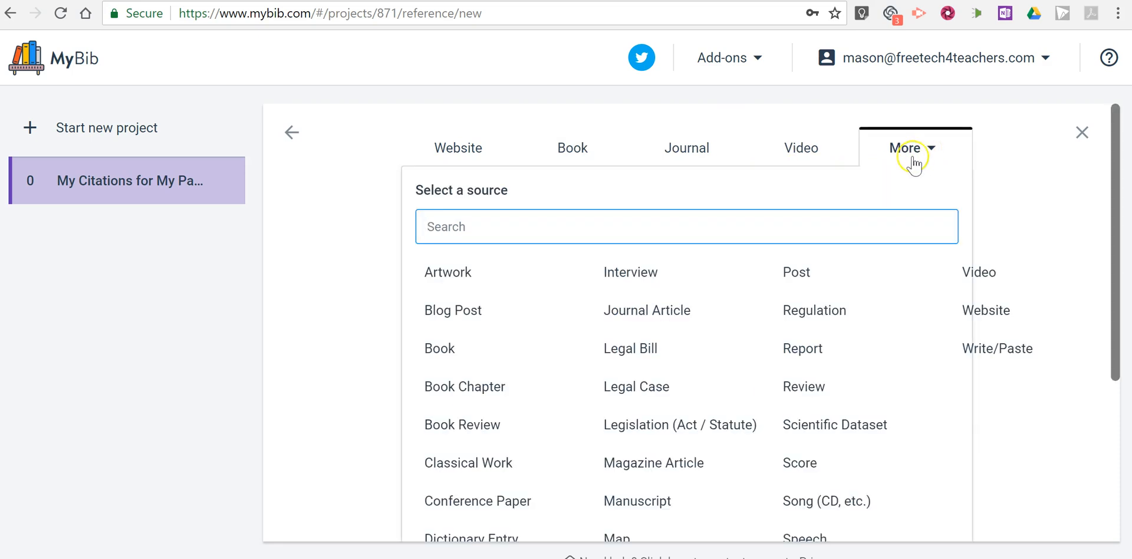
mouse_move(768, 459)
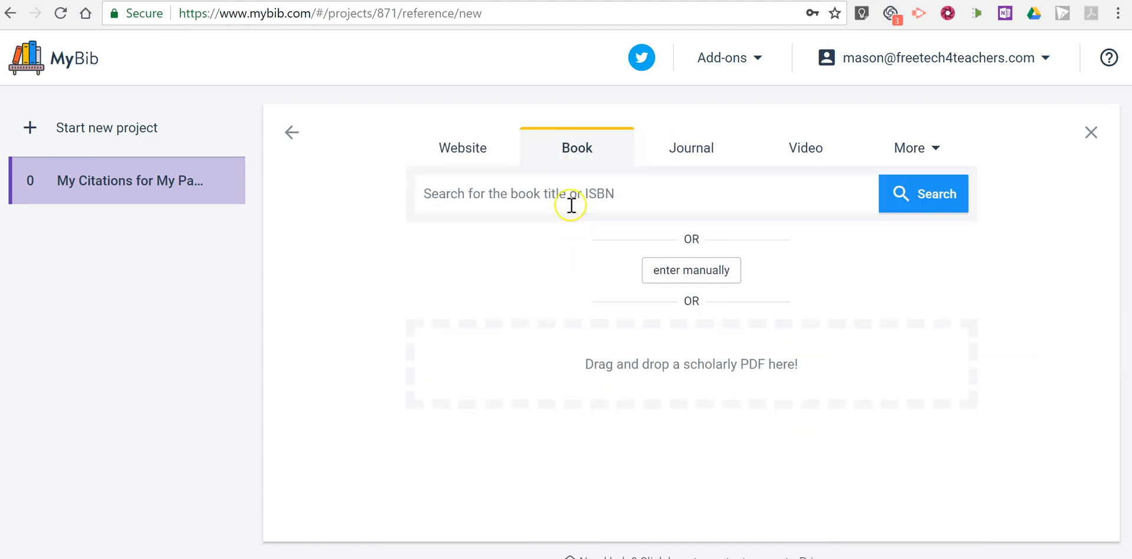
mouse_move(570, 193)
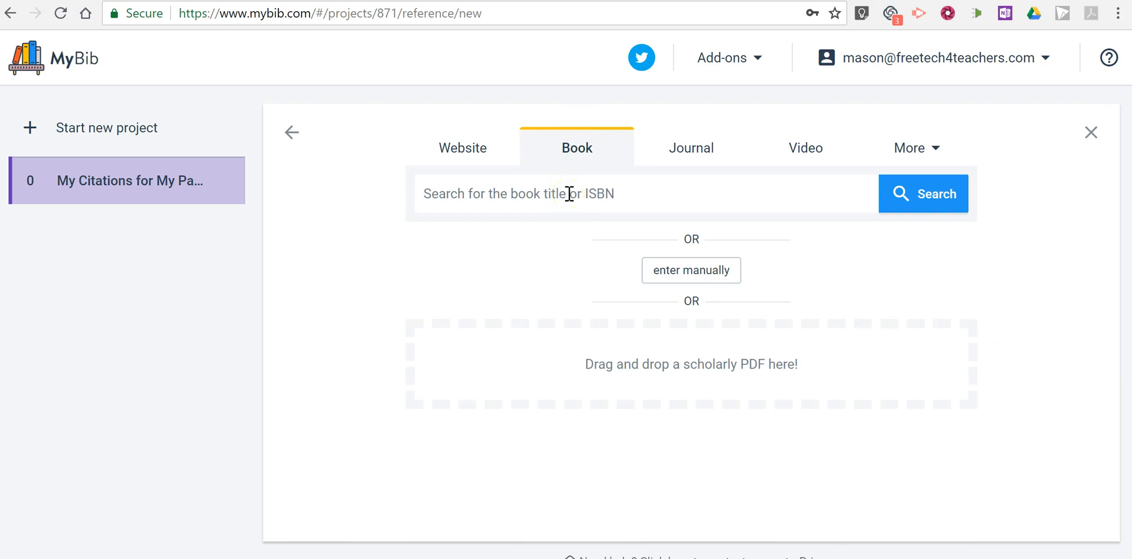
Search books for 'Snow in the Kingdom' and scroll to the My Storm Years On Everest match.
text(Sn)
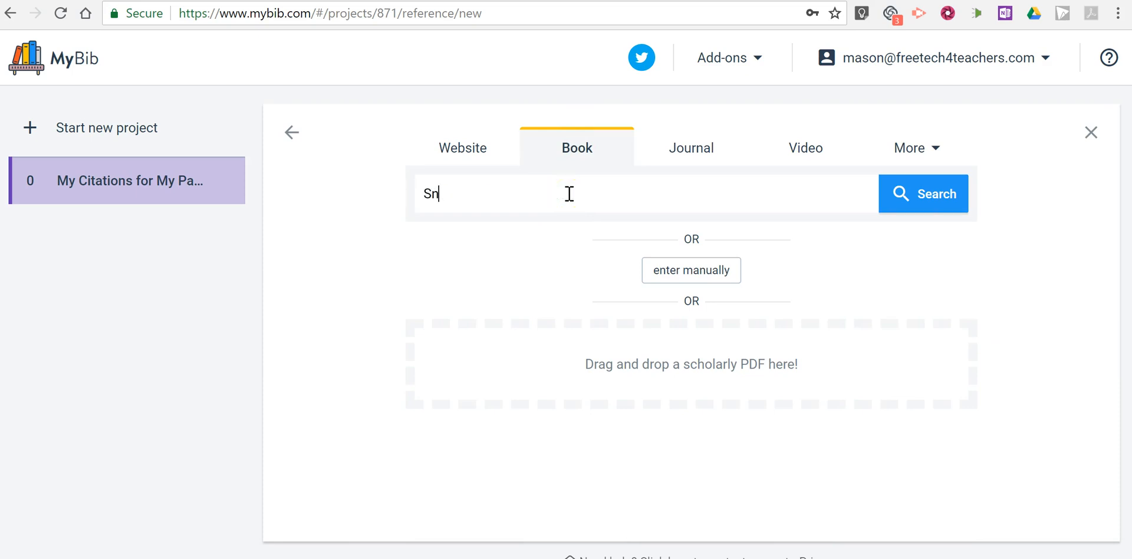
text(ow in the Kin)
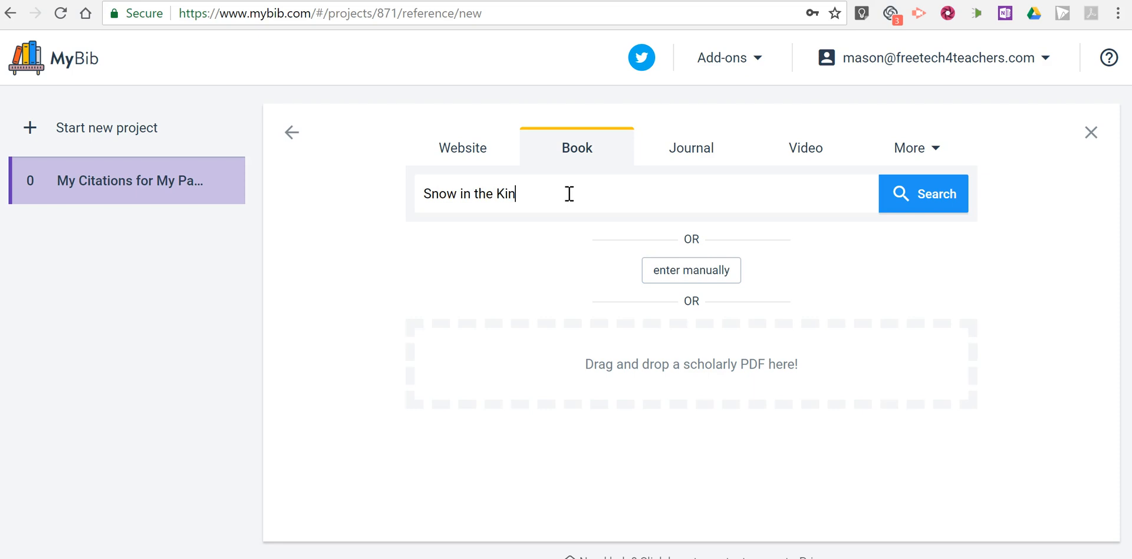
text(gdom)
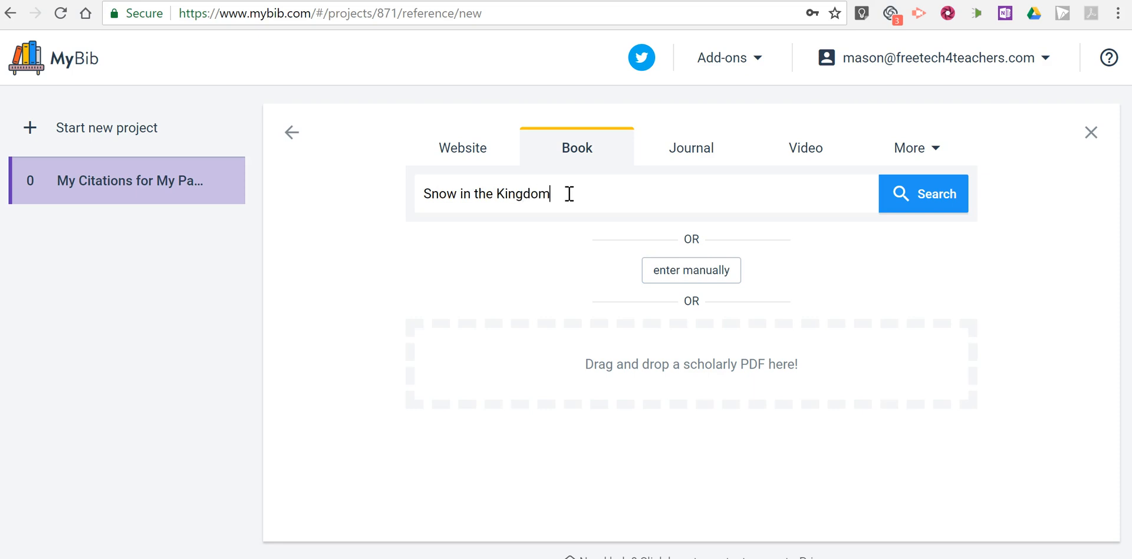
click(922, 193)
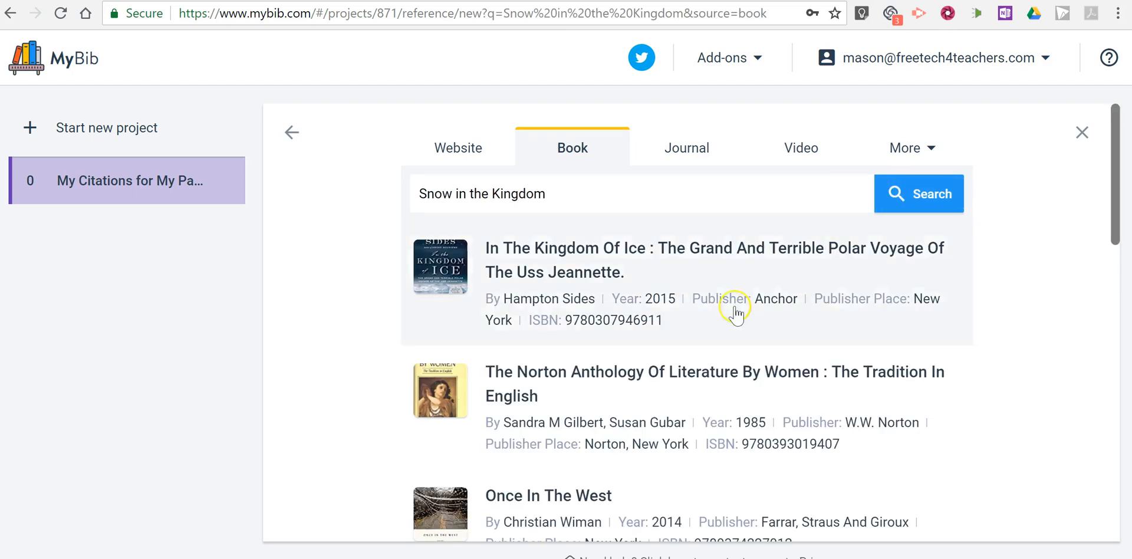
scroll(down, 3)
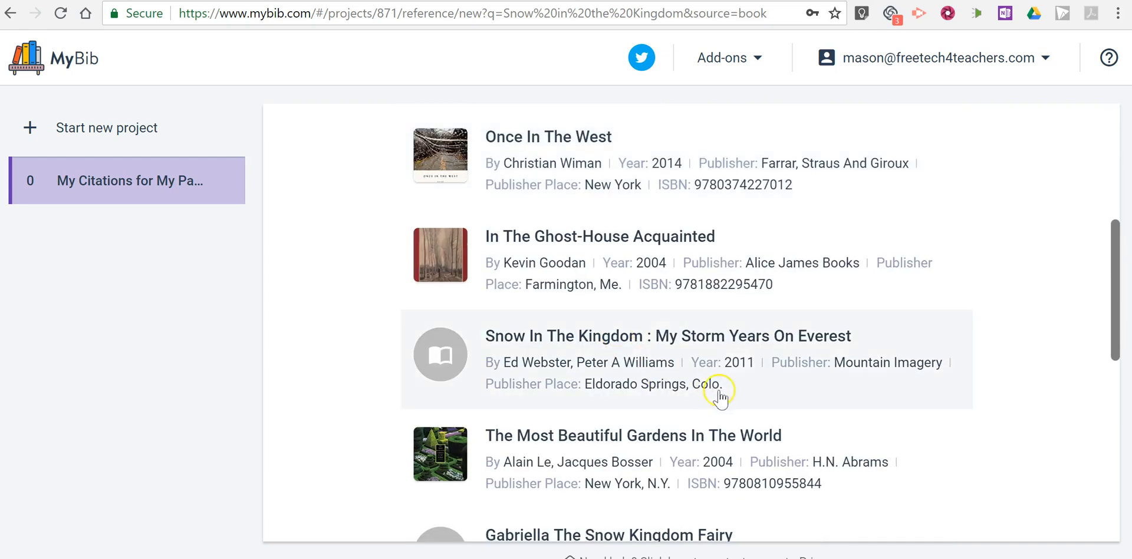
mouse_move(792, 364)
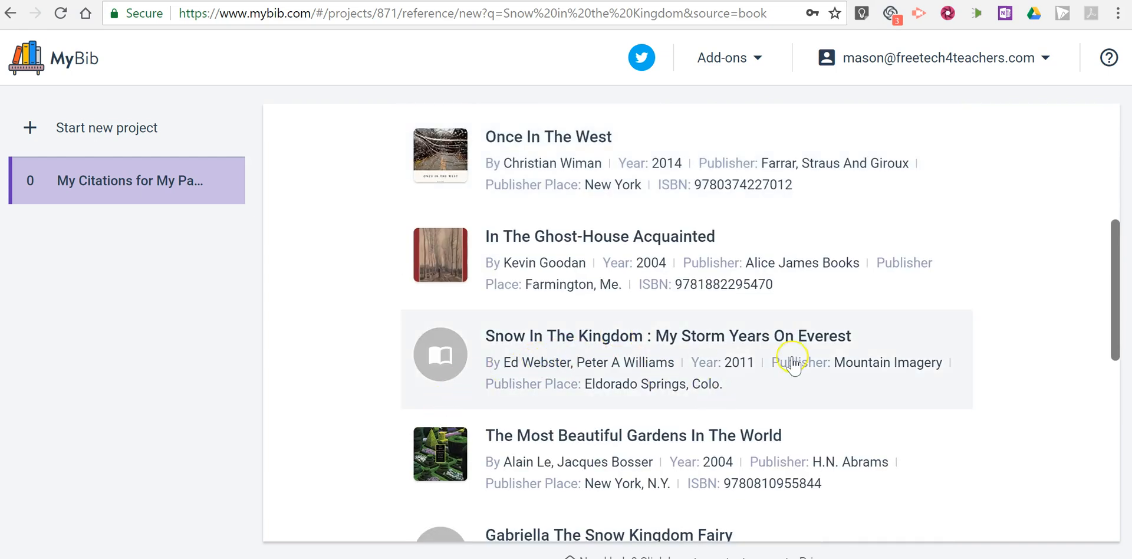
mouse_move(554, 346)
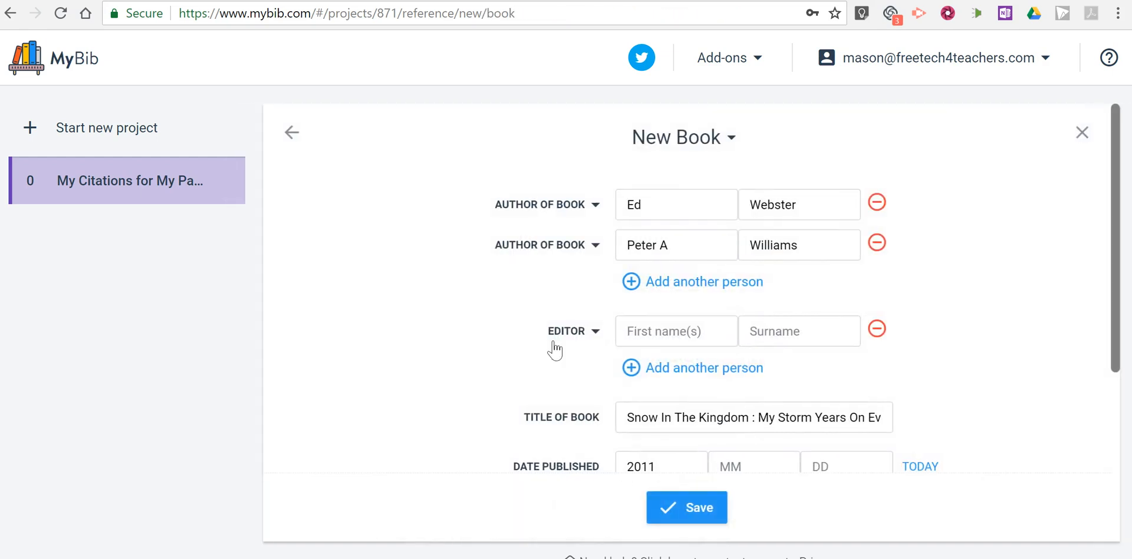
mouse_move(484, 275)
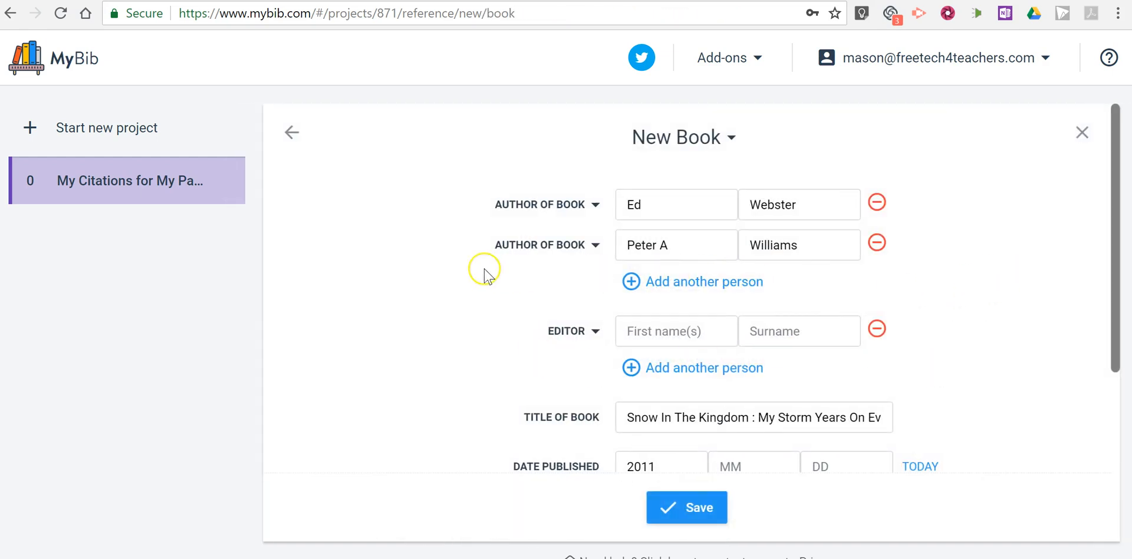
Correct the year from 2011 to 2001 and save the Snow In The Kingdom citation.
scroll(down, 3)
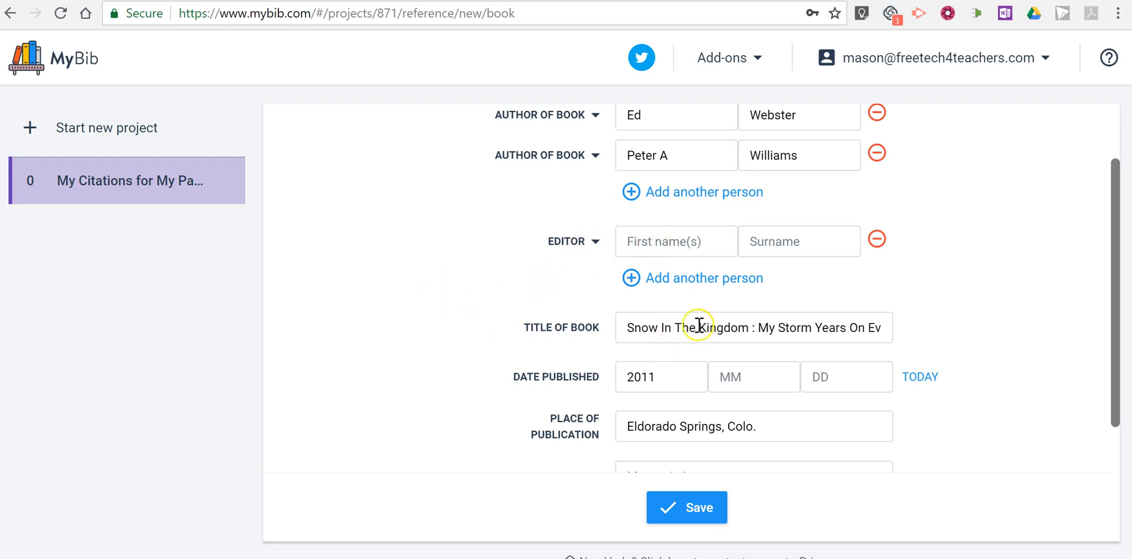
scroll(down, 3)
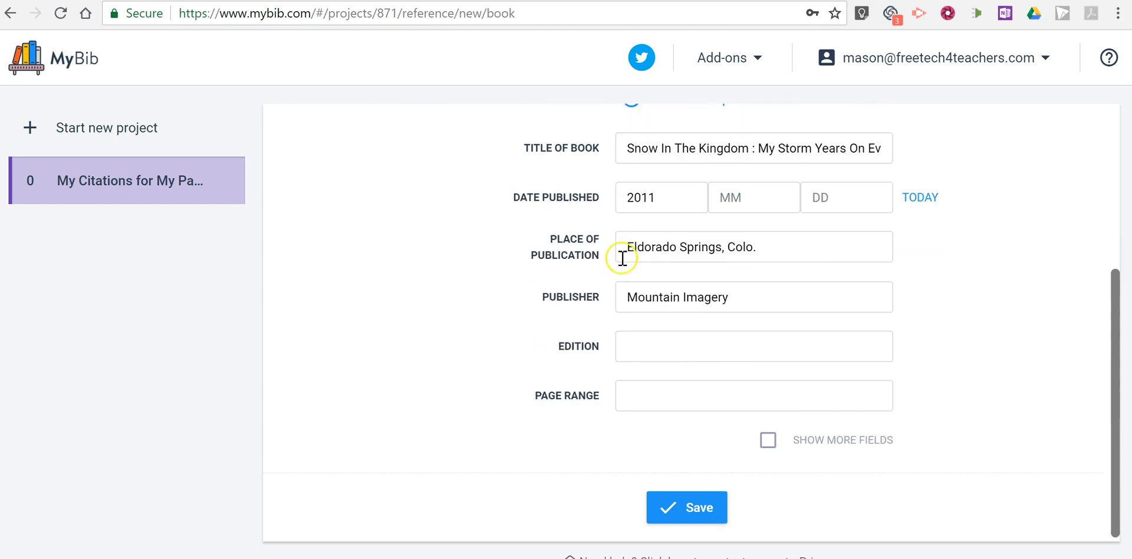
click(659, 197)
text(2001)
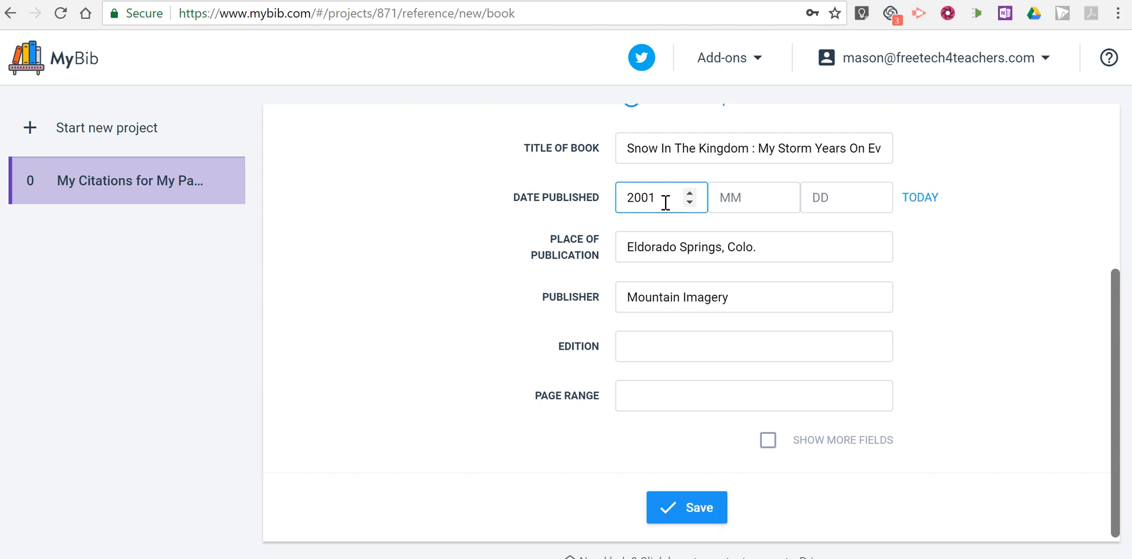
mouse_move(675, 238)
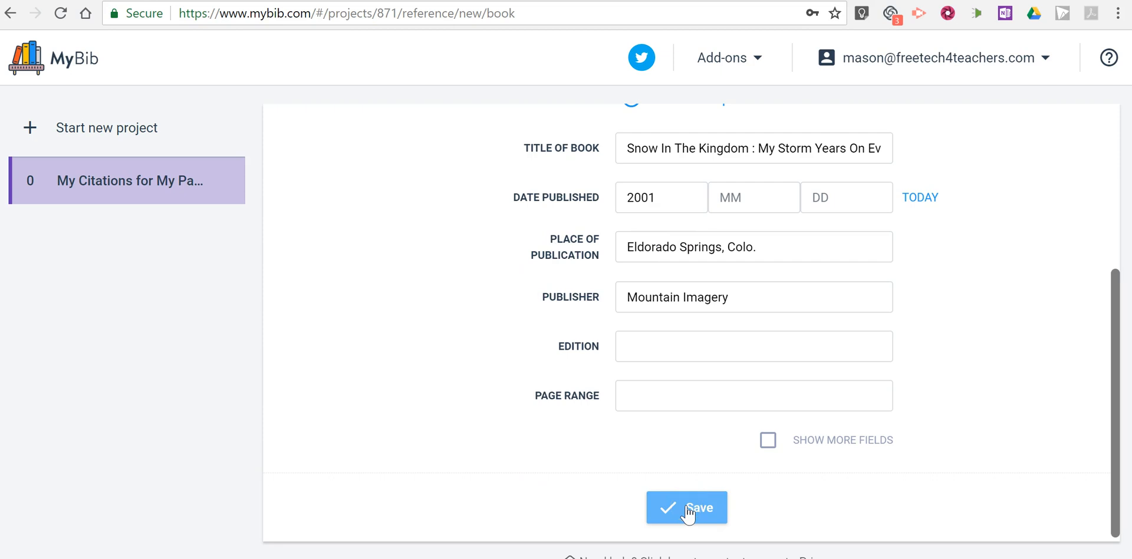
click(687, 507)
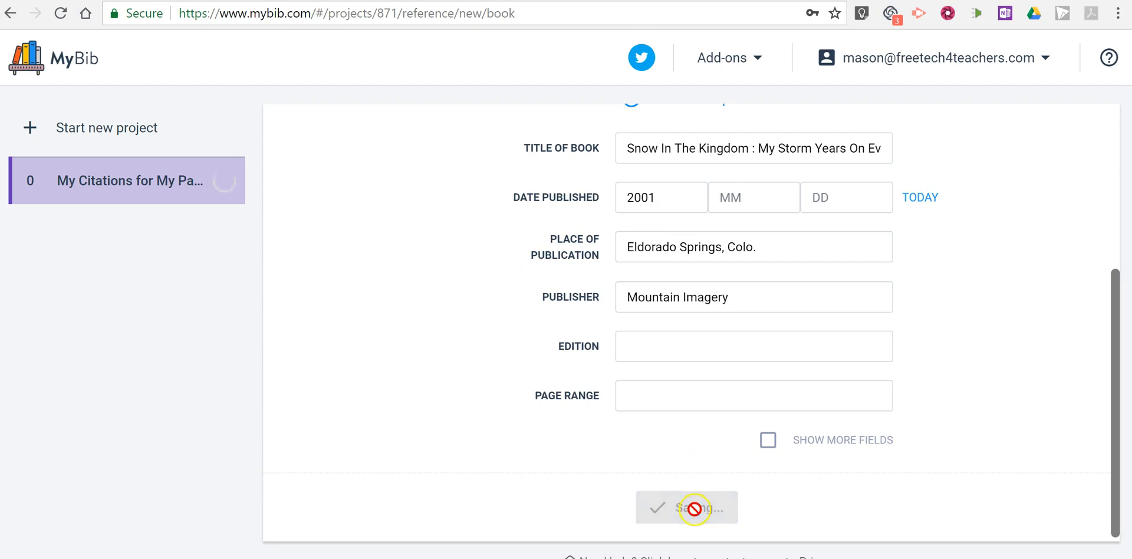
click(686, 508)
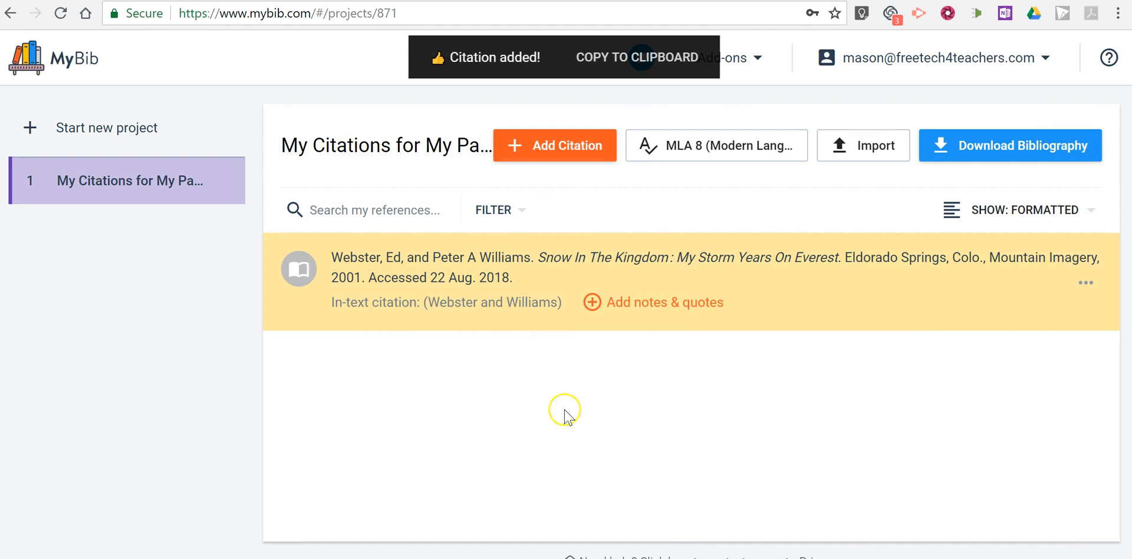
mouse_move(604, 361)
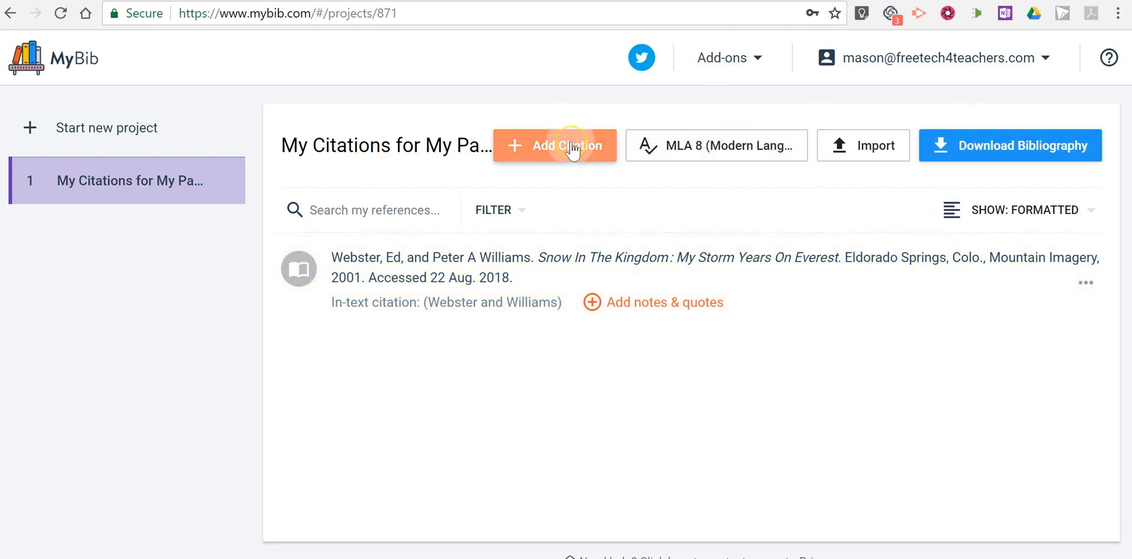
Begin a second citation via Add Citation.
click(555, 145)
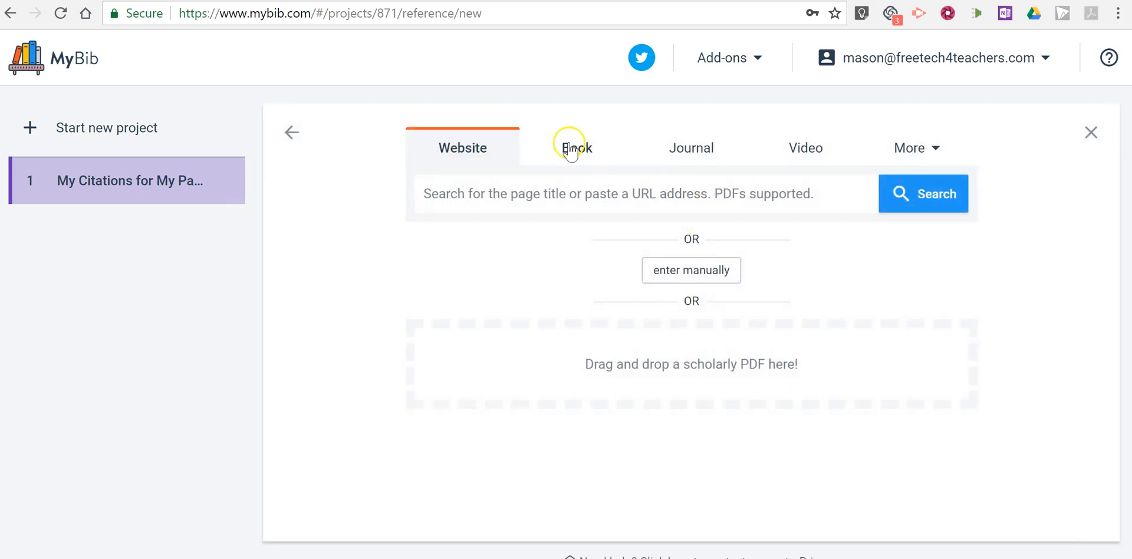
Search books for 'Everything they had' and scroll through the results.
click(577, 147)
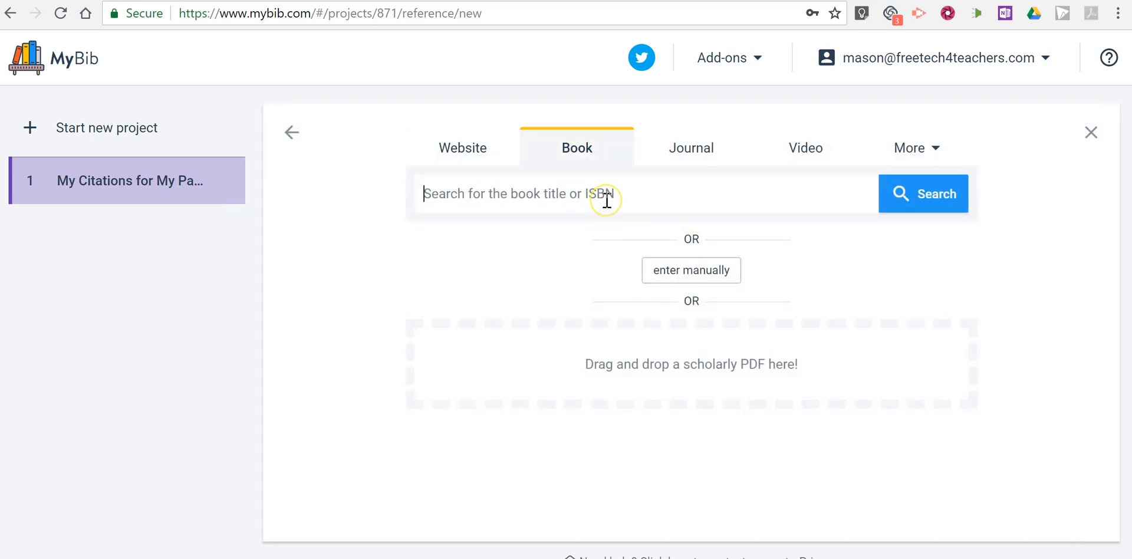
text(Everything they had)
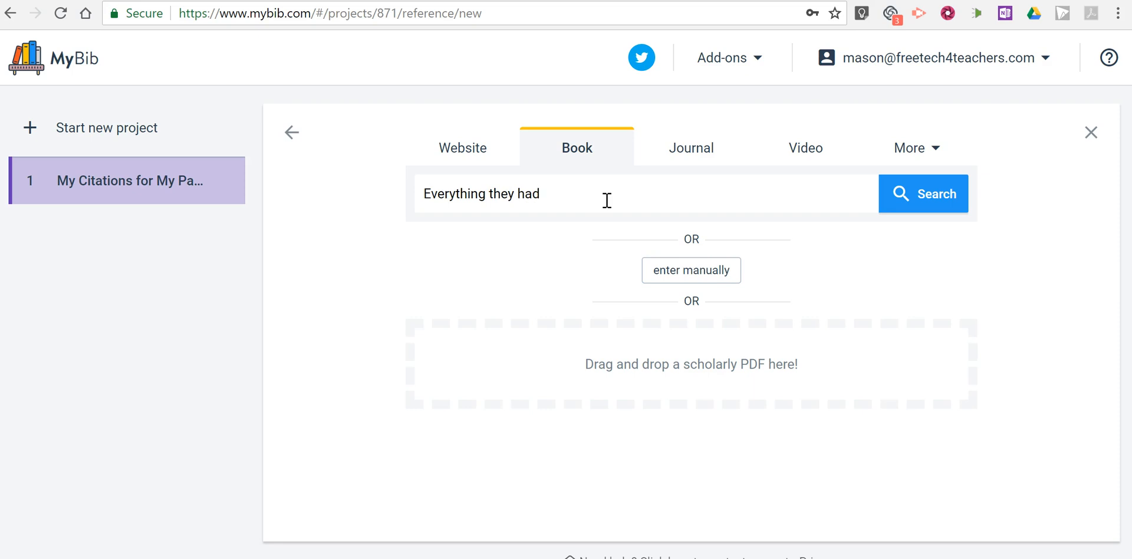
click(922, 193)
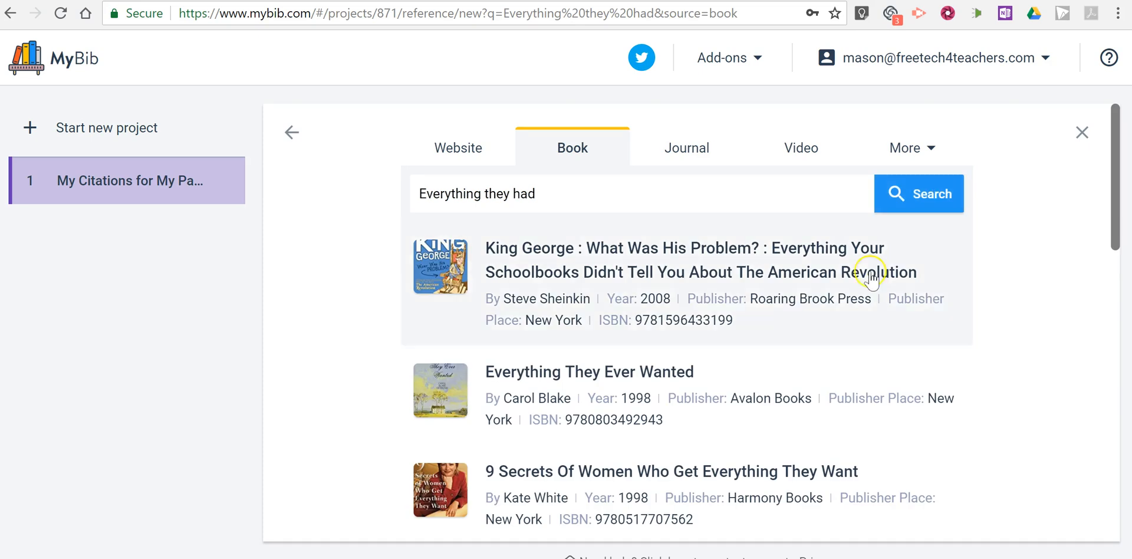
scroll(down, 3)
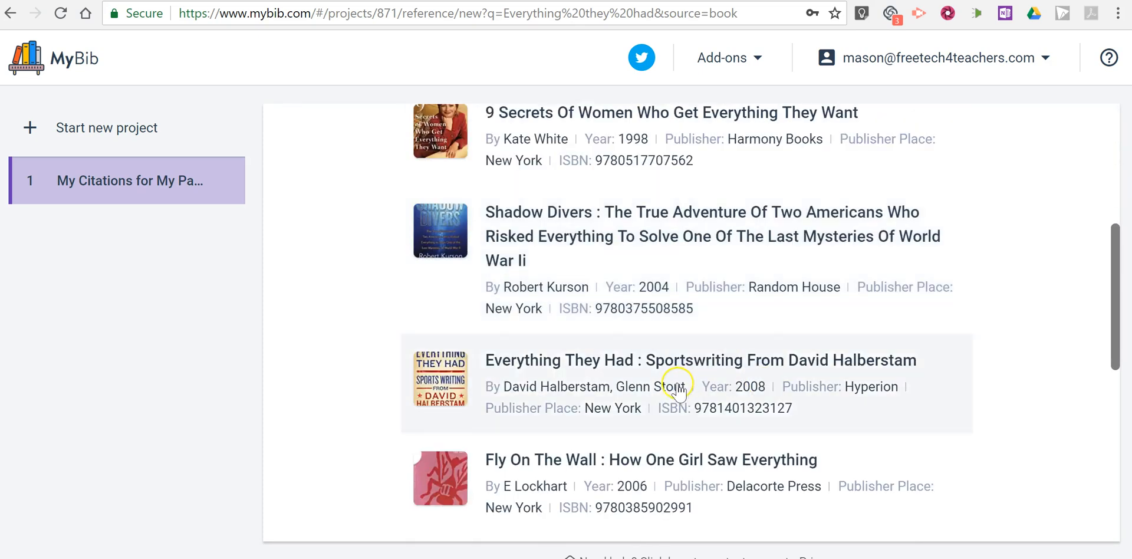
scroll(down, 3)
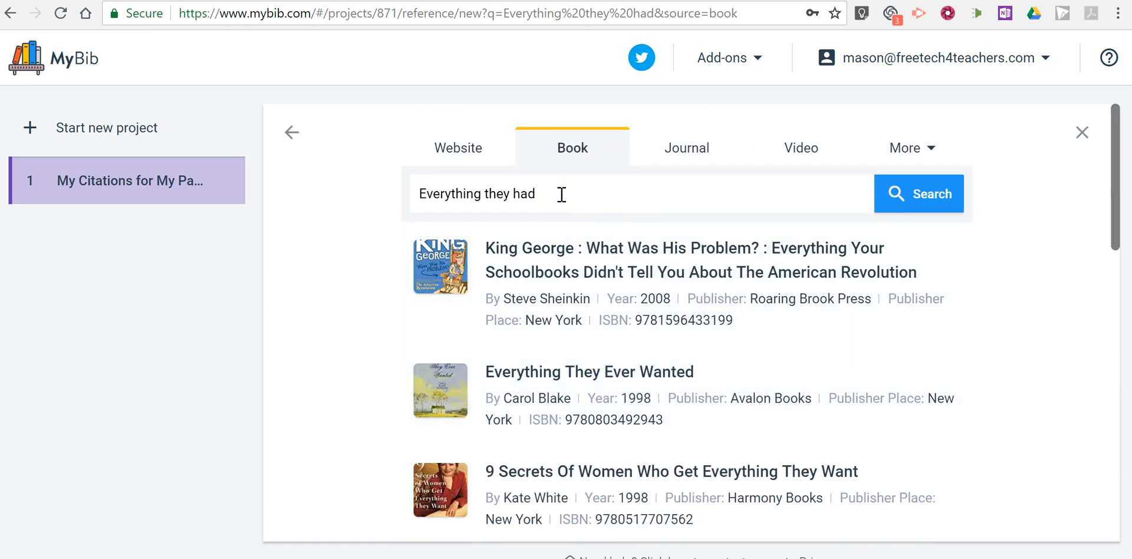
Refine the query with 'sports writing from david halbert'.
text(s)
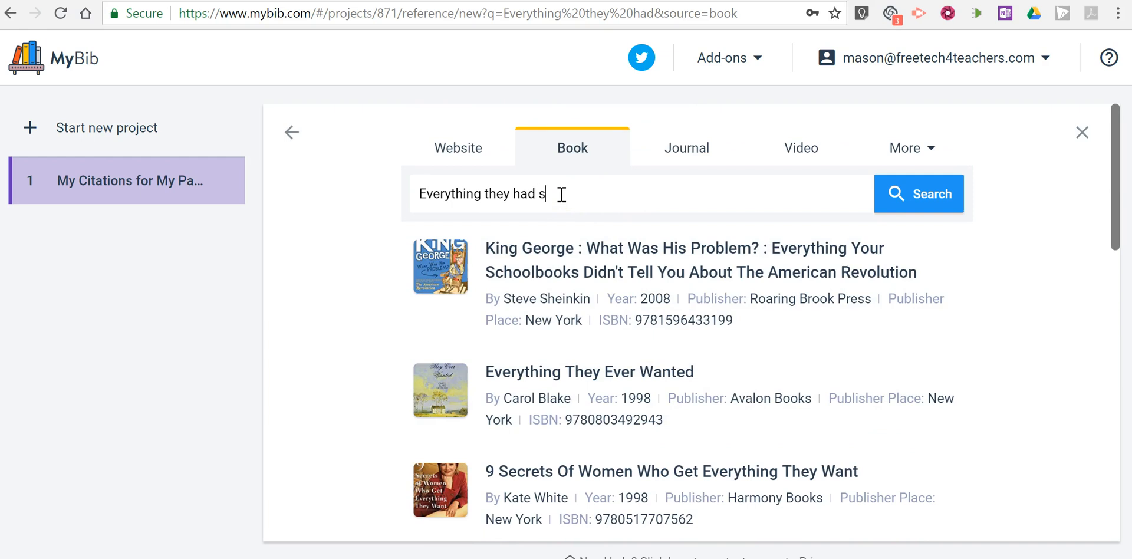
text(ports)
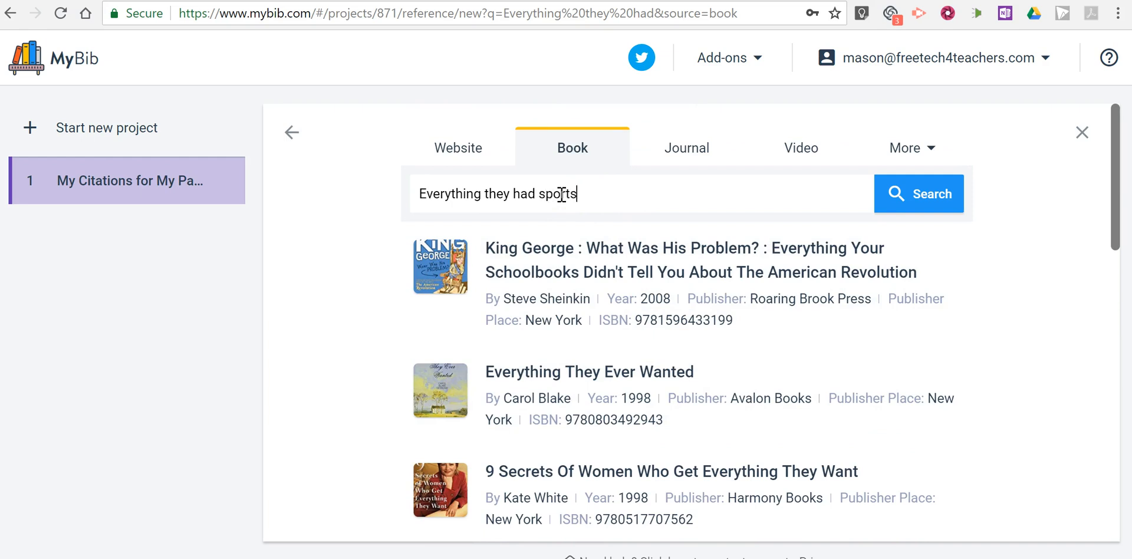
text(writing f)
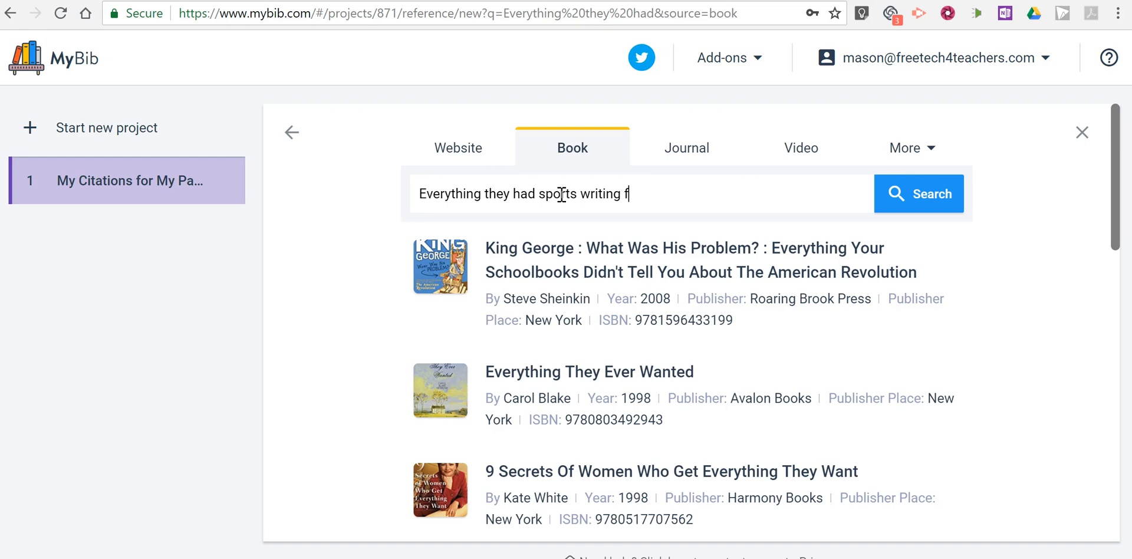
text(rom david halber)
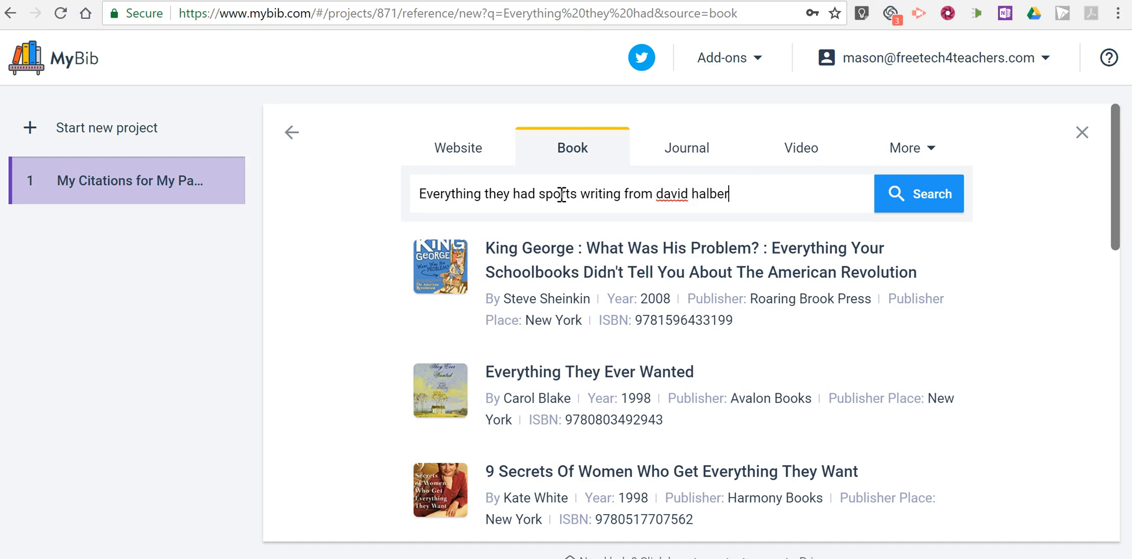
text(t)
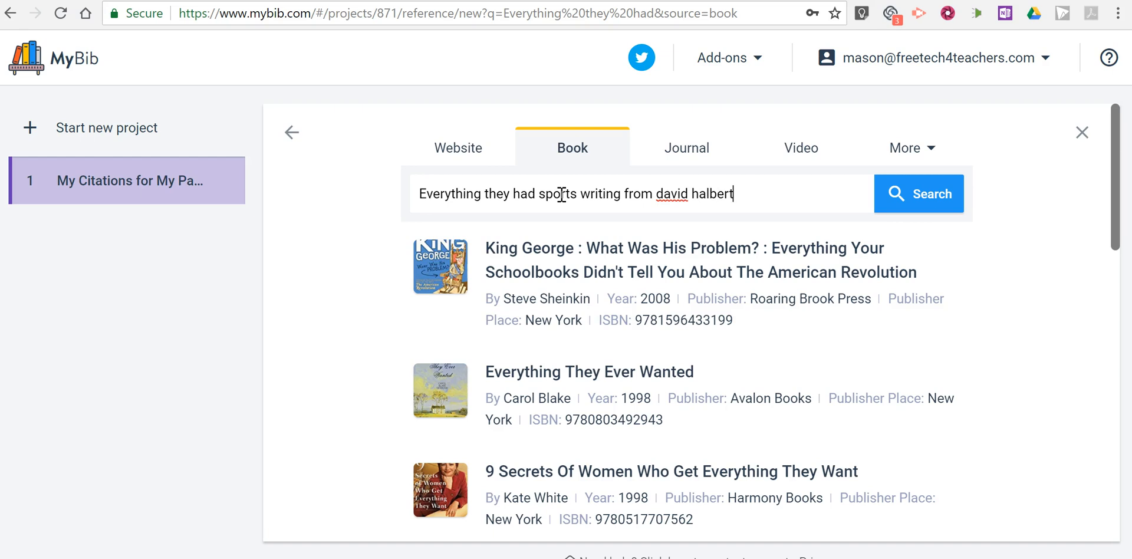
Pick the Everything They Had result (Halberstam and Stout, Hyperion, 2008) and save it.
click(919, 193)
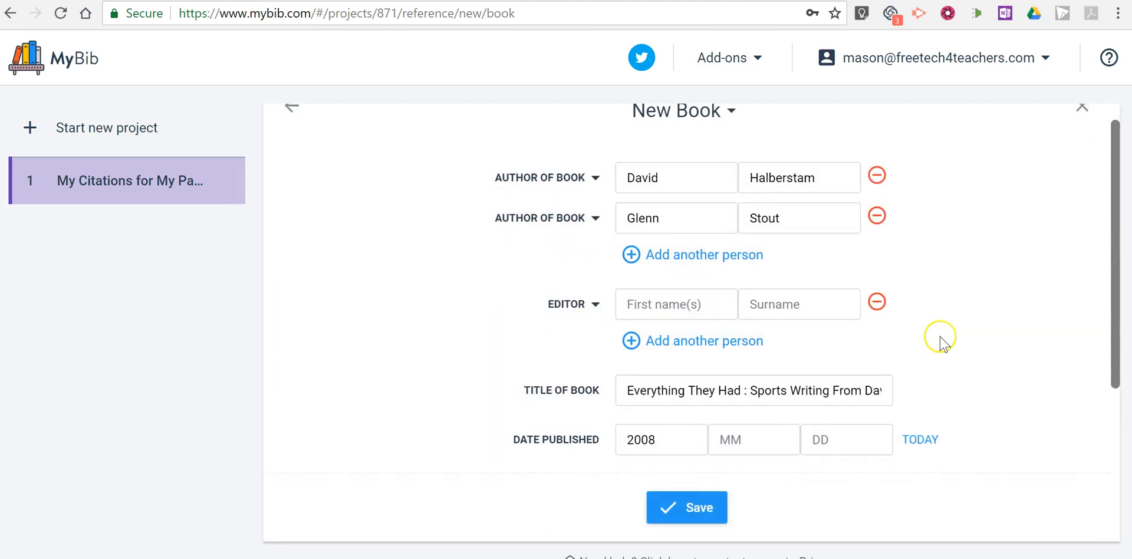
scroll(down, 3)
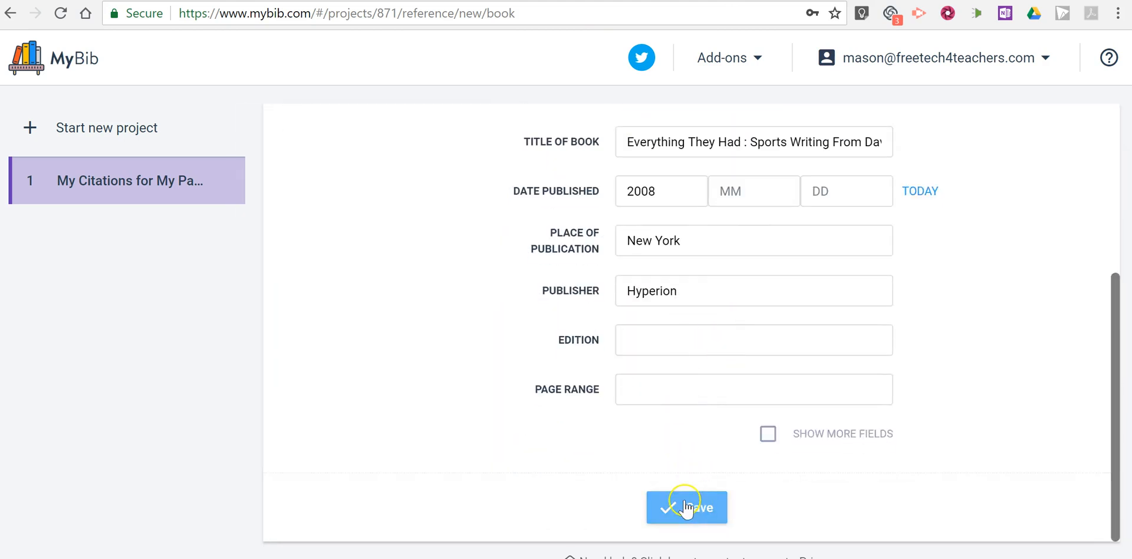
click(686, 506)
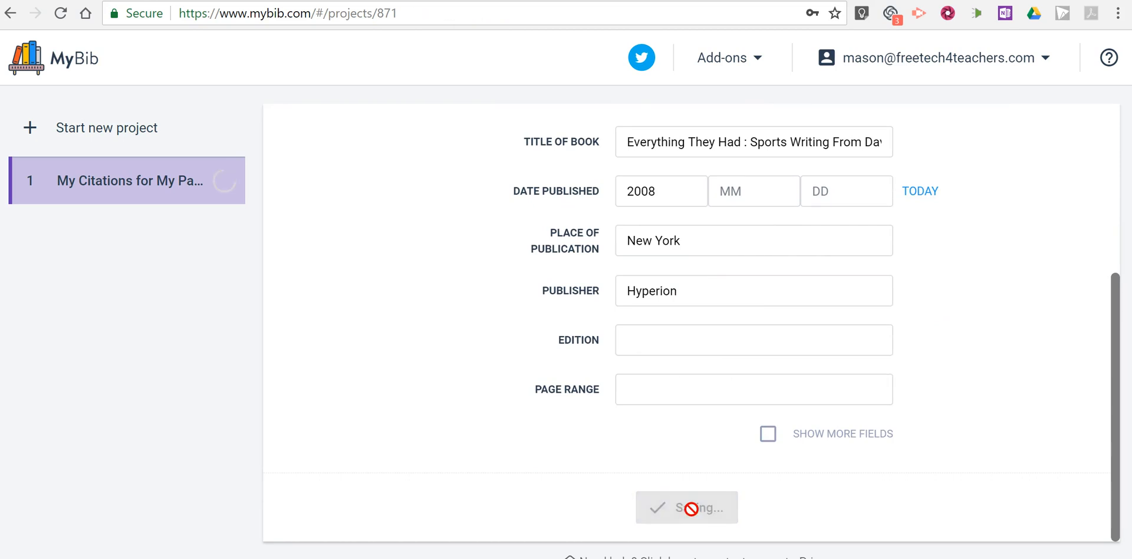
click(685, 507)
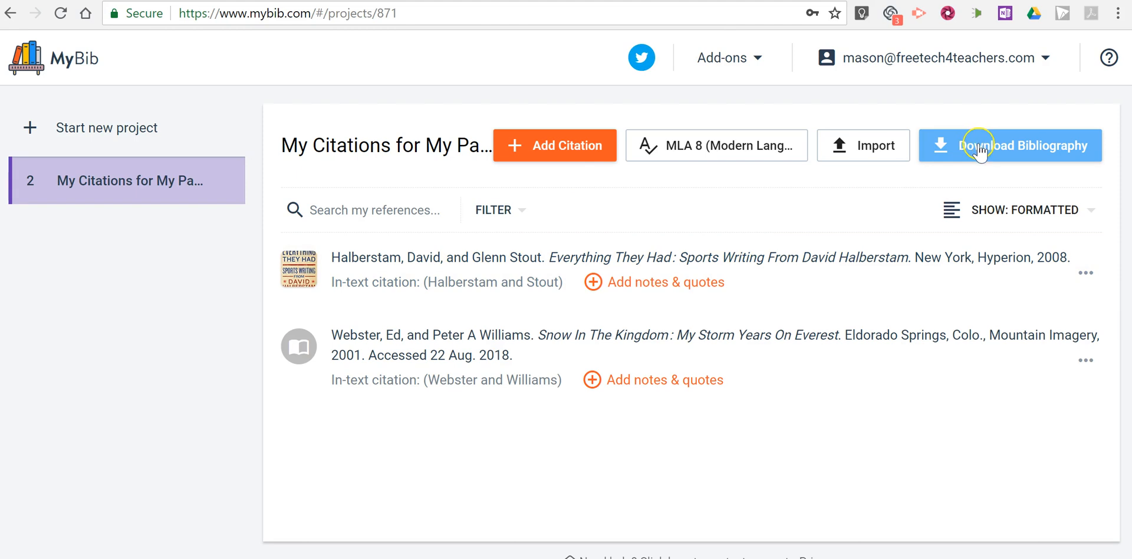
Preview the Works Cited page via Print, then cancel back to the download options.
click(1009, 145)
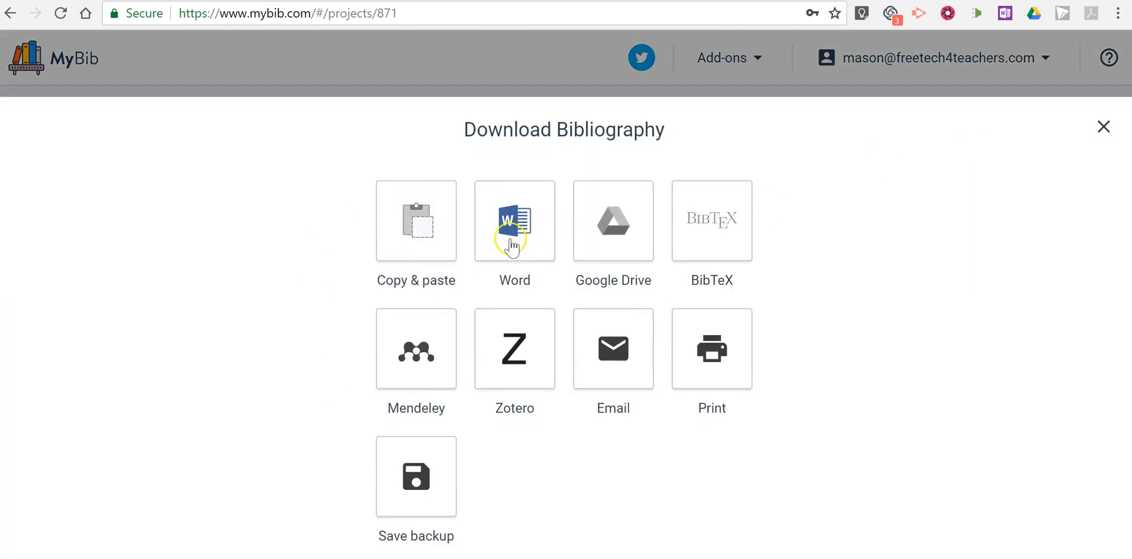
mouse_move(613, 231)
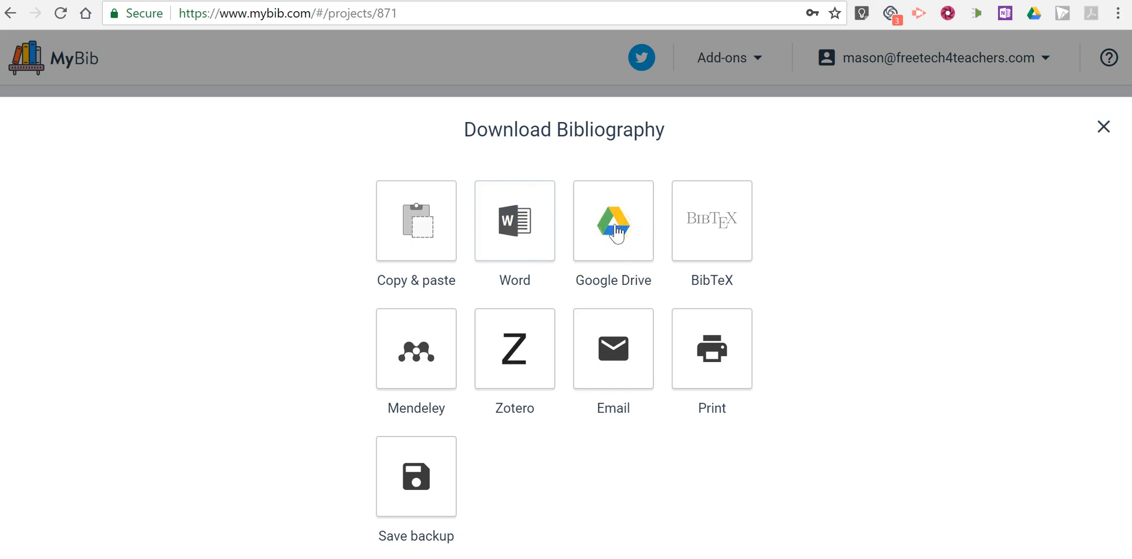
mouse_move(435, 429)
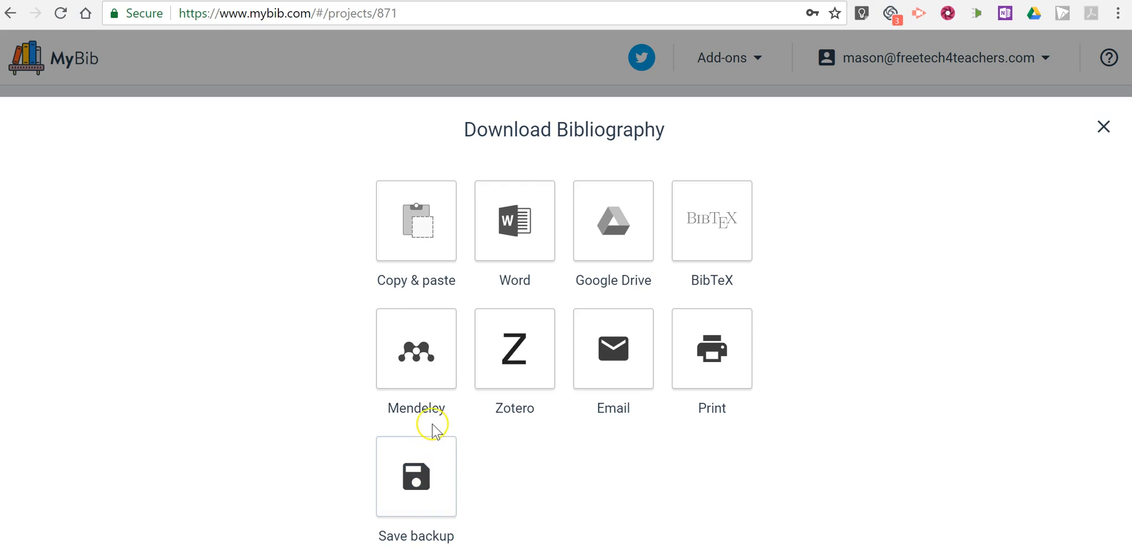
mouse_move(711, 349)
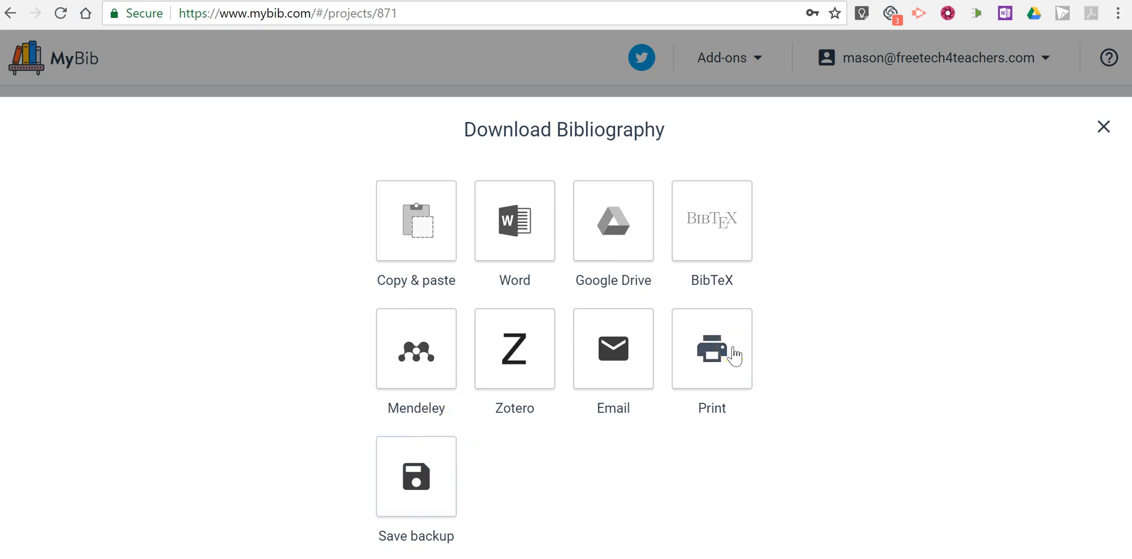
click(710, 349)
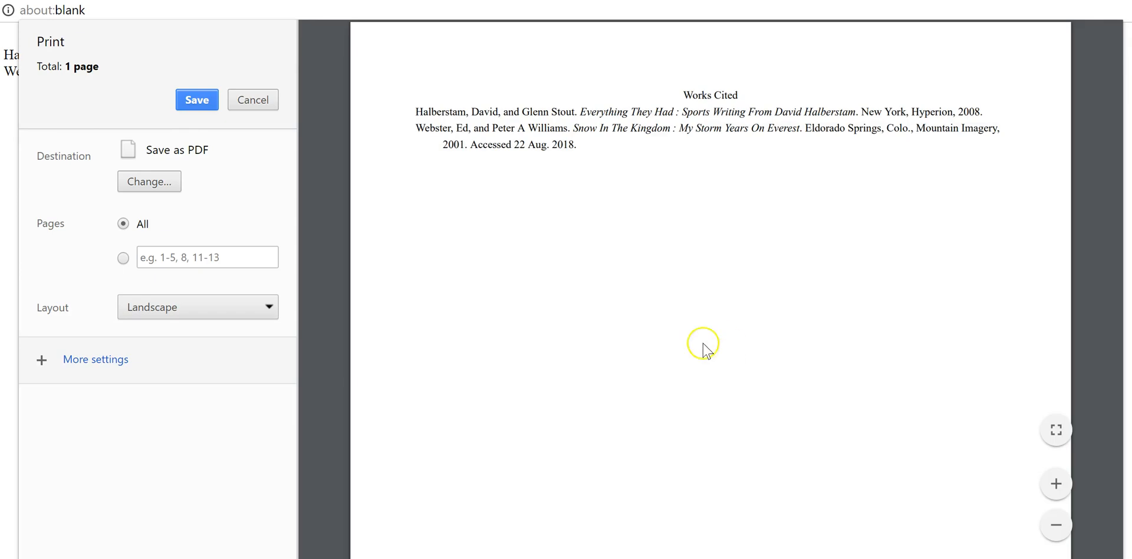
mouse_move(473, 135)
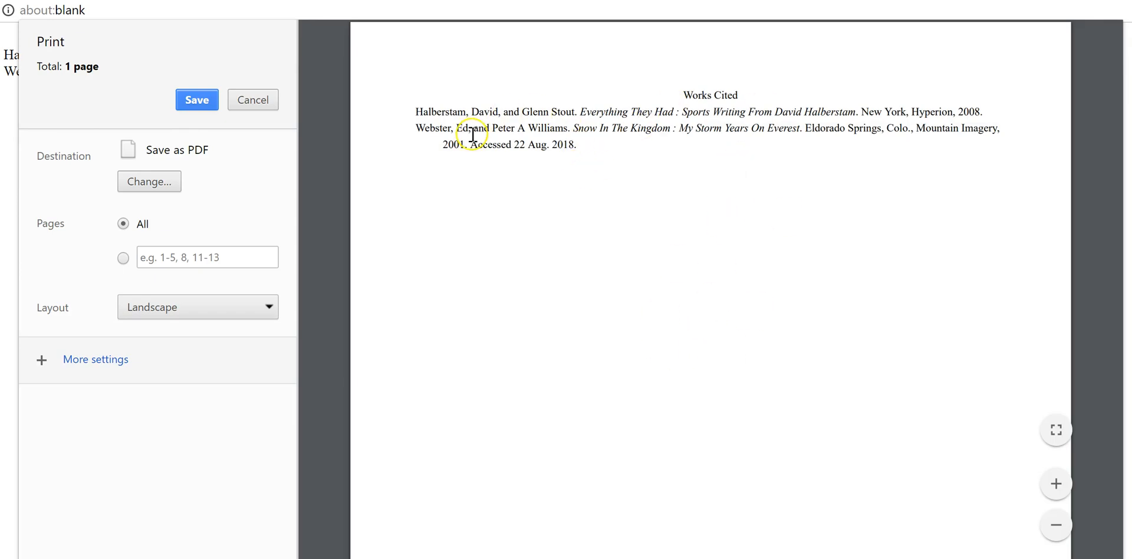
click(253, 100)
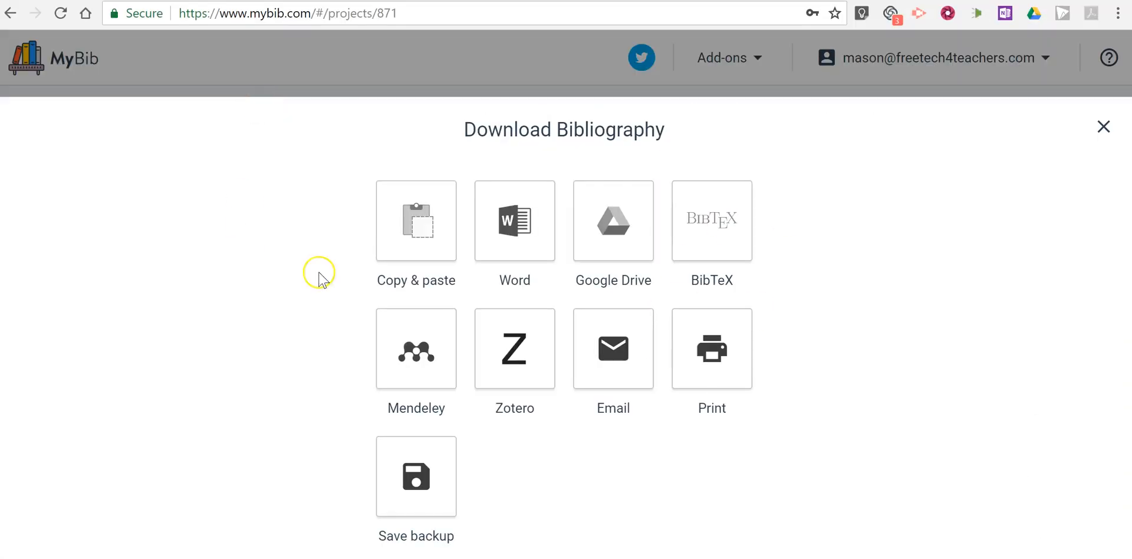
Dismiss the Download Bibliography dialog to return to the two citations.
click(1104, 126)
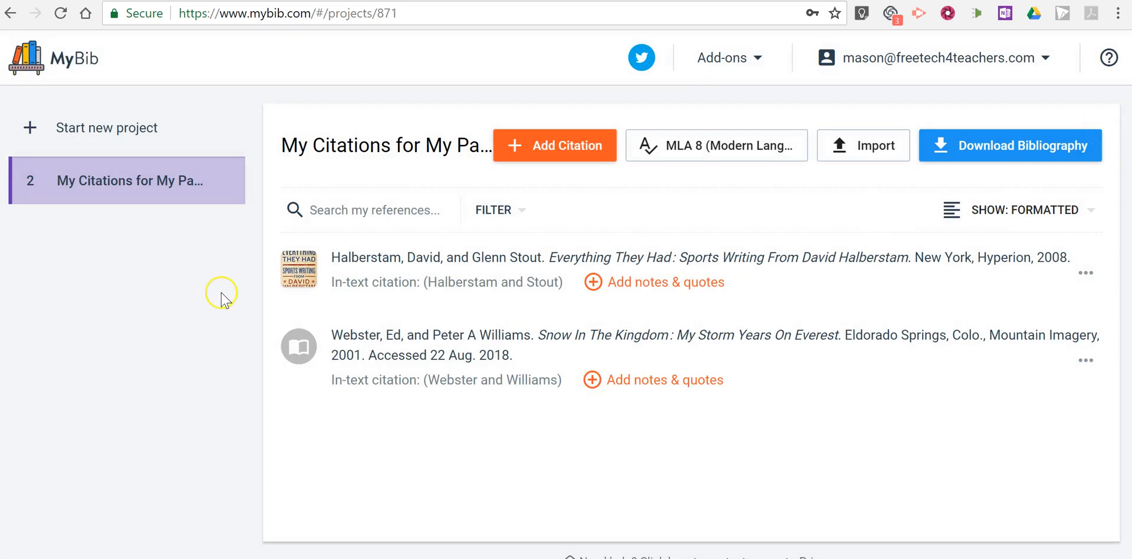
mouse_move(226, 299)
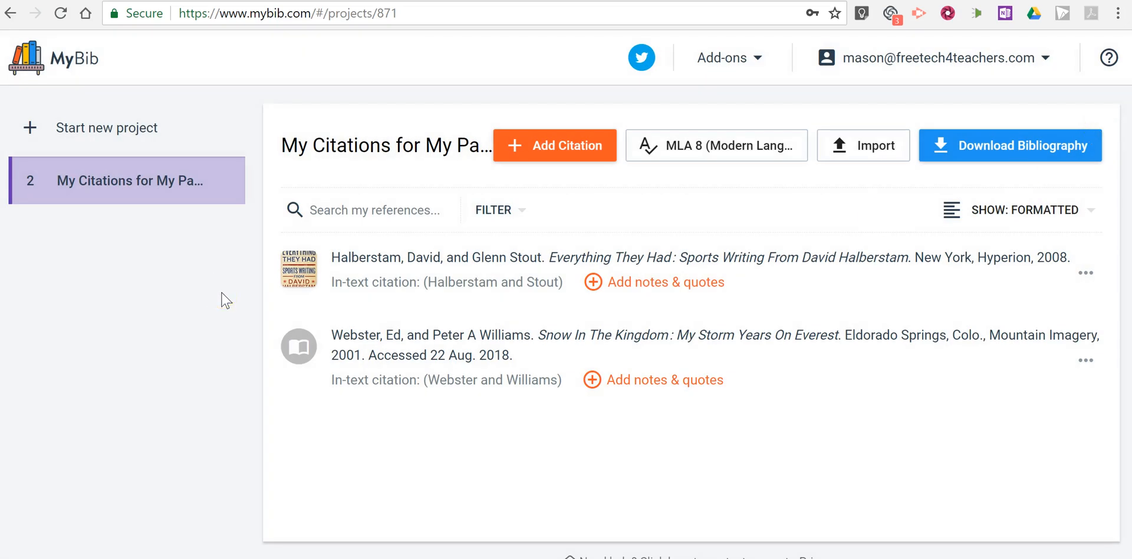